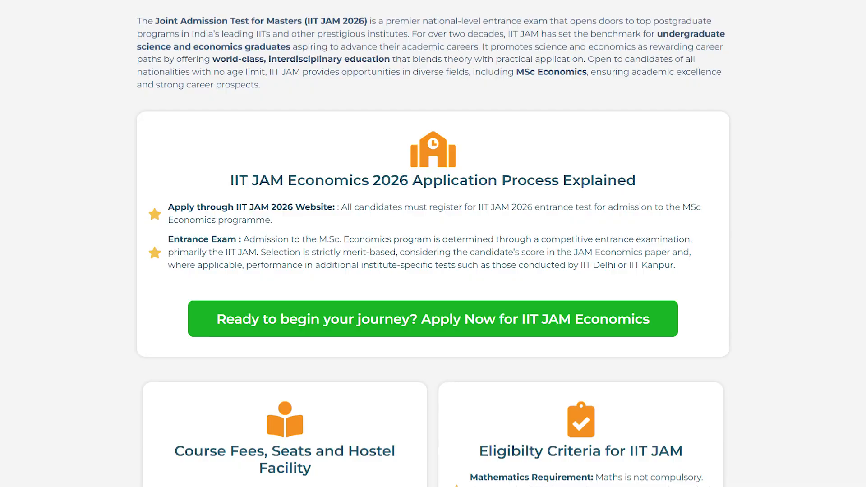
{"action": "scroll", "scroll_direction": "down", "scroll_amount": 3}
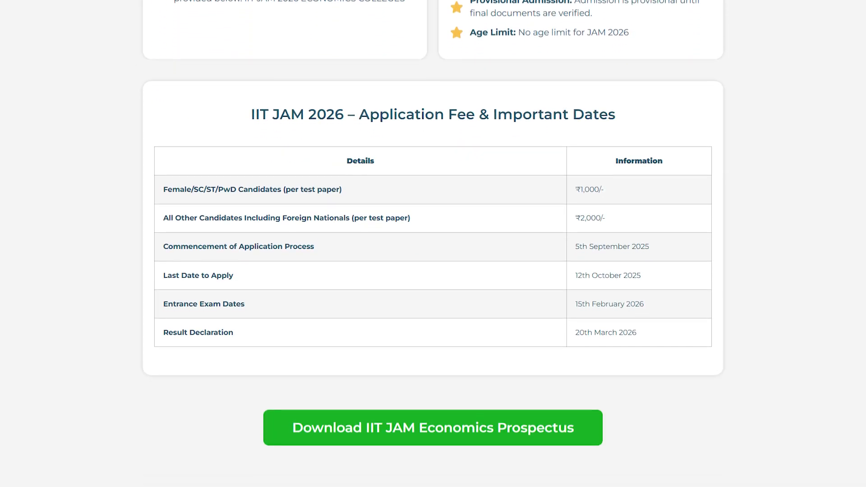
{"action": "scroll", "scroll_direction": "down", "scroll_amount": 3}
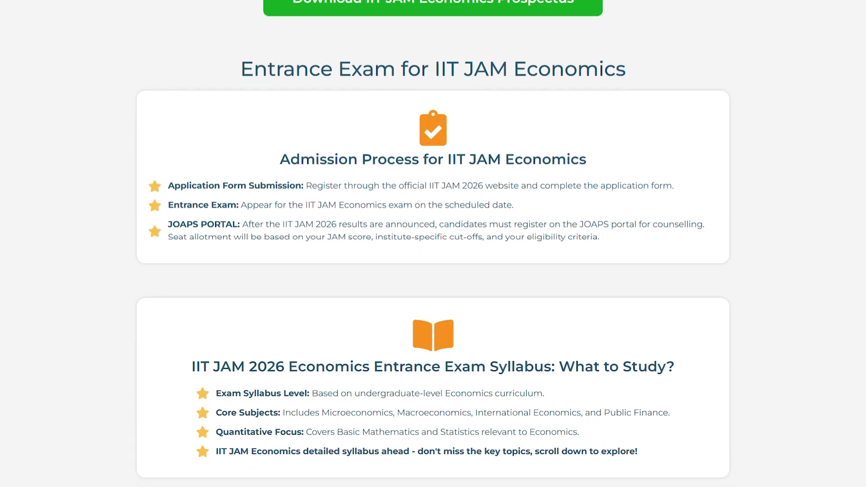
{"action": "scroll", "scroll_direction": "down", "scroll_amount": 3}
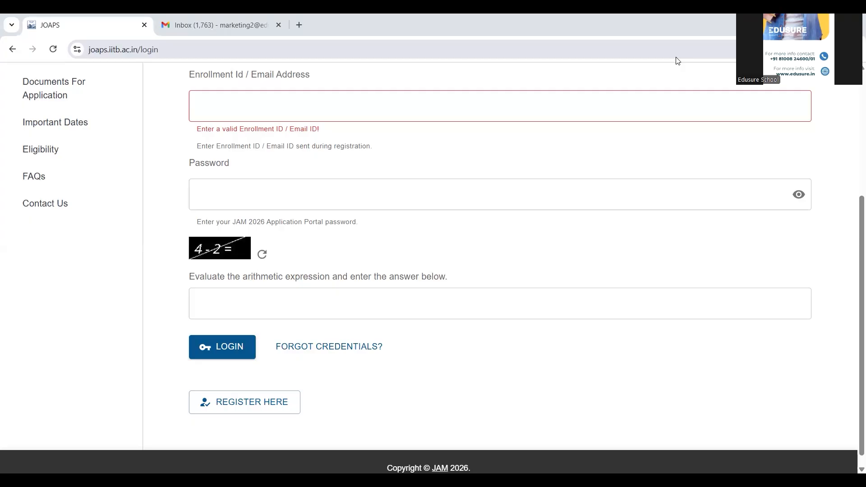
{"action": "mouse_move", "coordinate": [339, 358]}
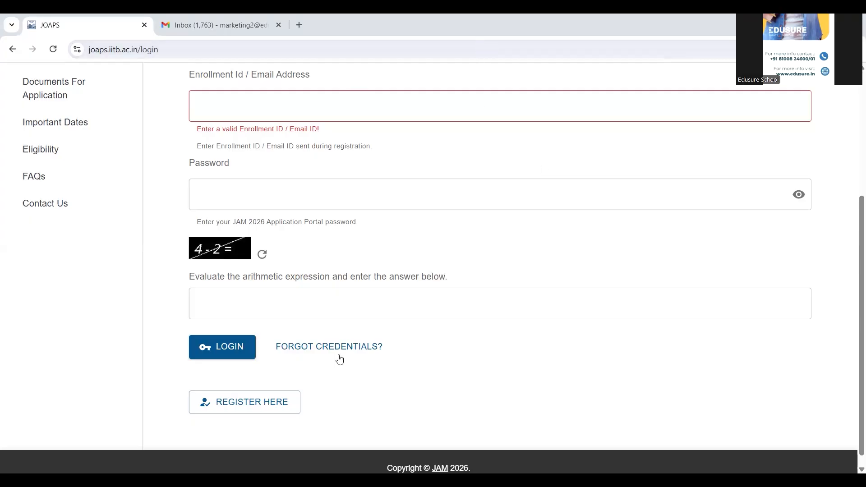
{"action": "mouse_move", "coordinate": [253, 409]}
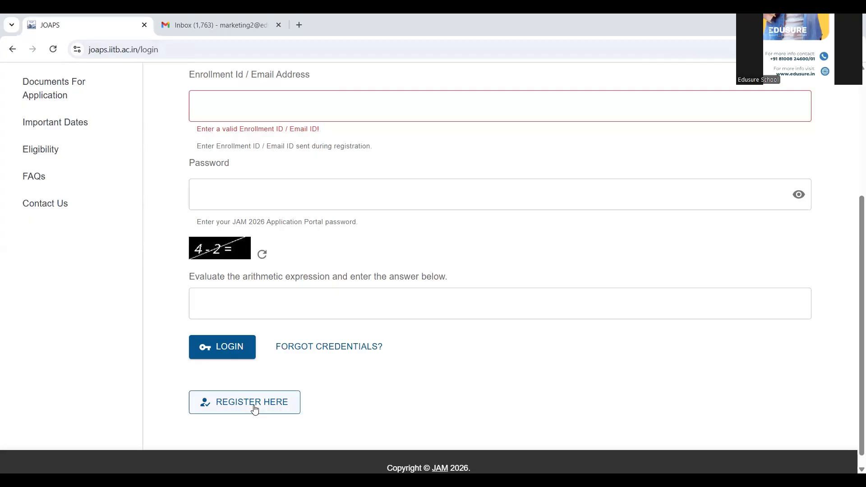
{"action": "mouse_move", "coordinate": [257, 409]}
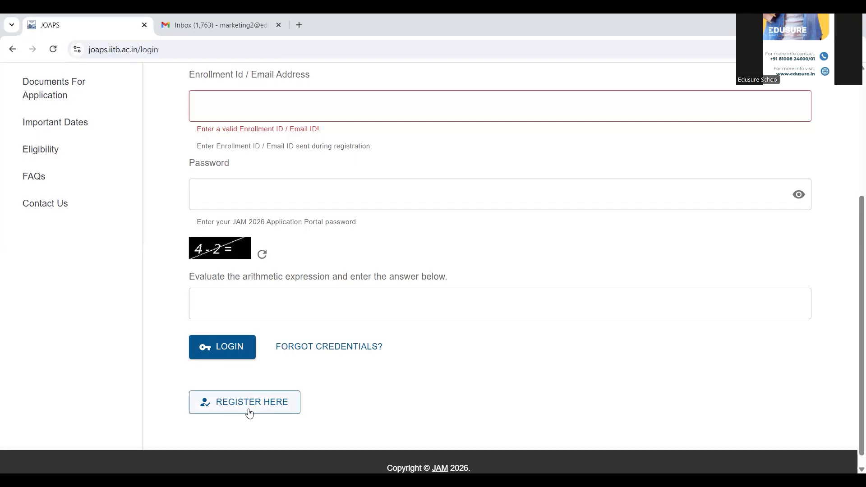
{"action": "left_click", "coordinate": [244, 401]}
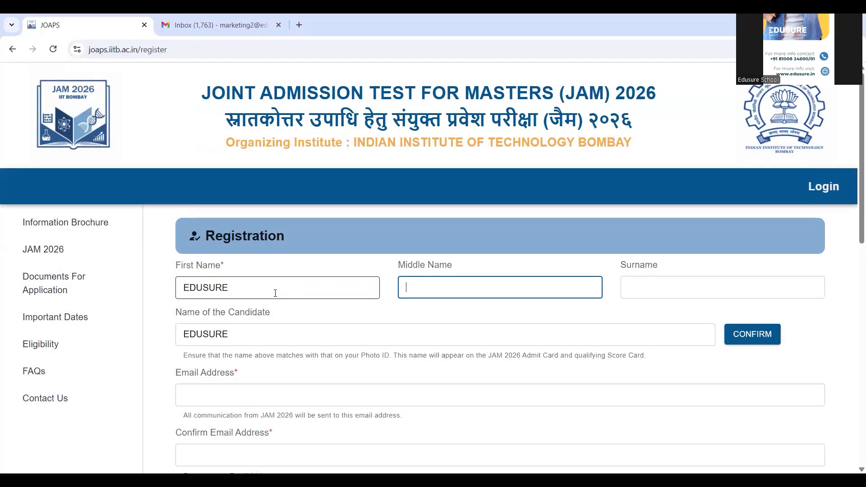
{"action": "type", "text": "HELP"}
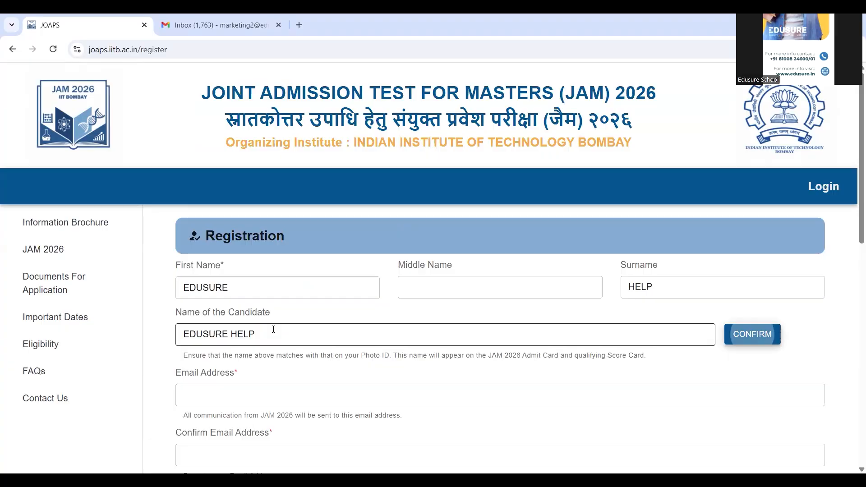
{"action": "left_click", "coordinate": [752, 334]}
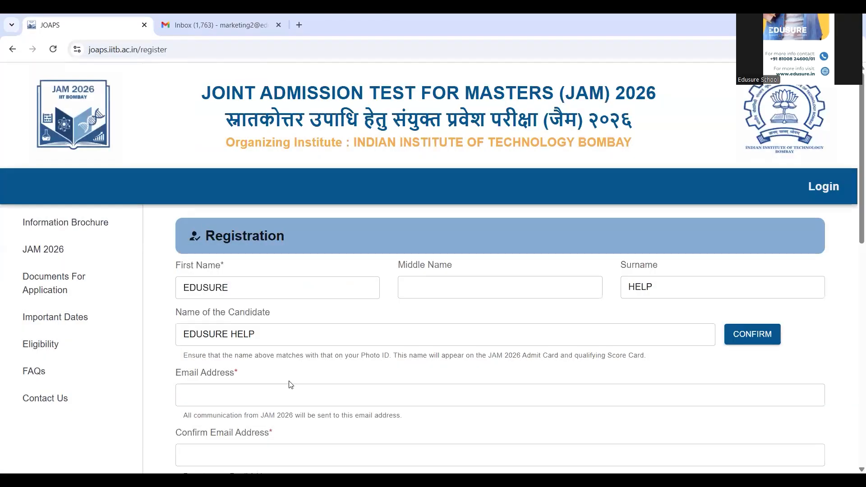
{"action": "type", "text": "mar"}
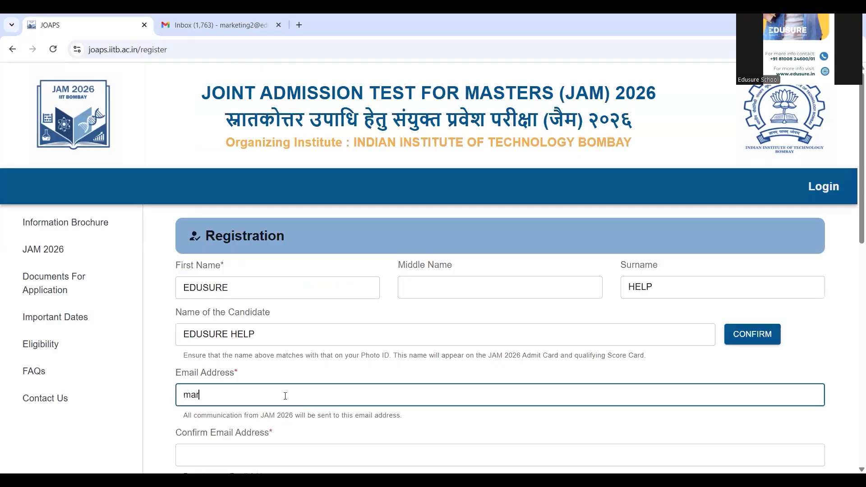
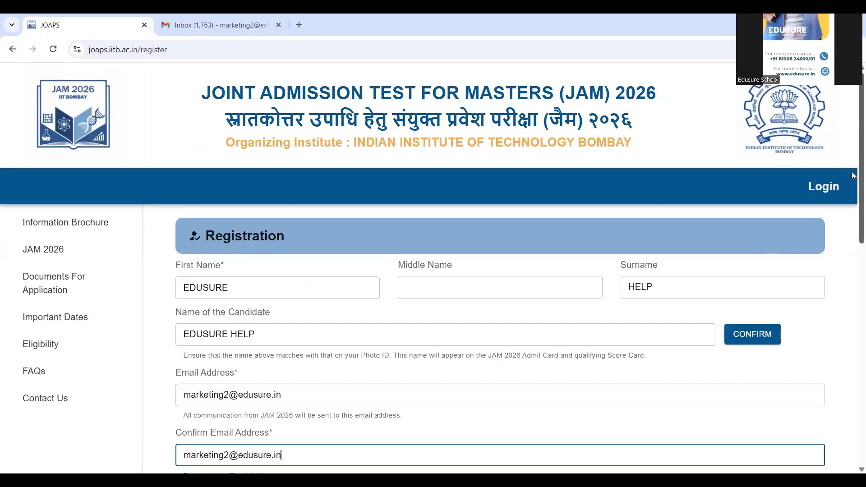
Enter the mobile number, password and captcha, then Confirm and Register successfully.
{"action": "scroll", "scroll_direction": "down", "scroll_amount": 3}
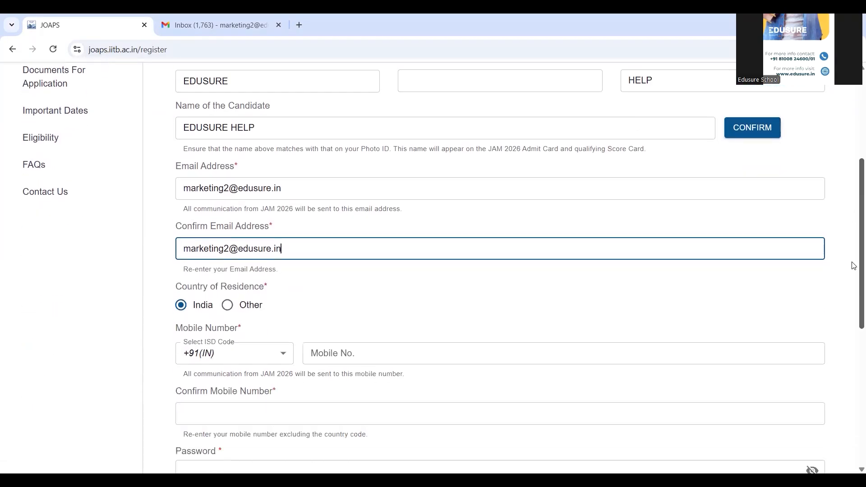
{"action": "scroll", "scroll_direction": "down", "scroll_amount": 3}
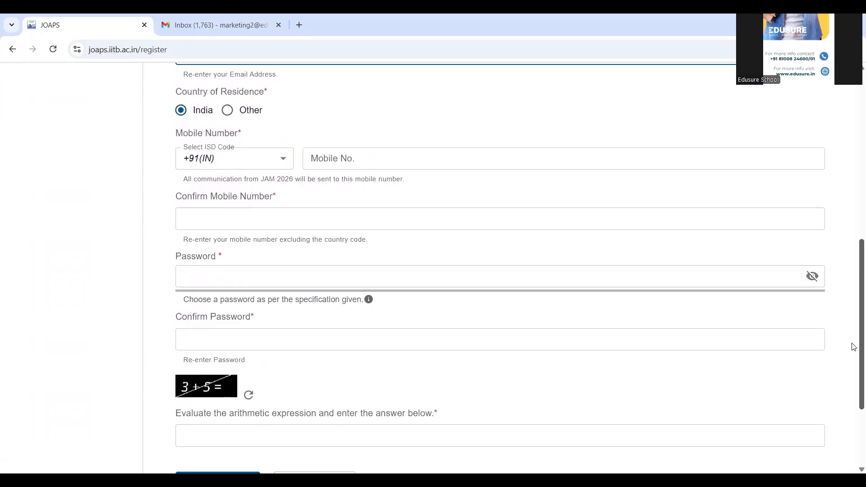
{"action": "left_click", "coordinate": [563, 159]}
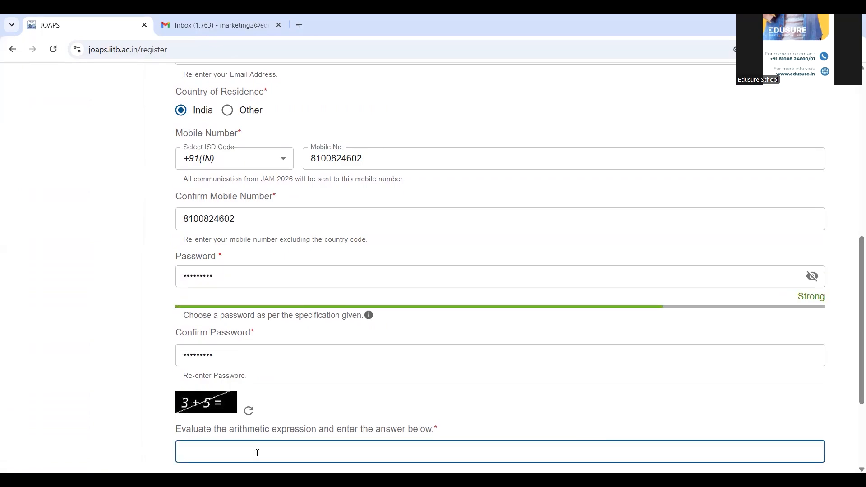
{"action": "type", "text": "8"}
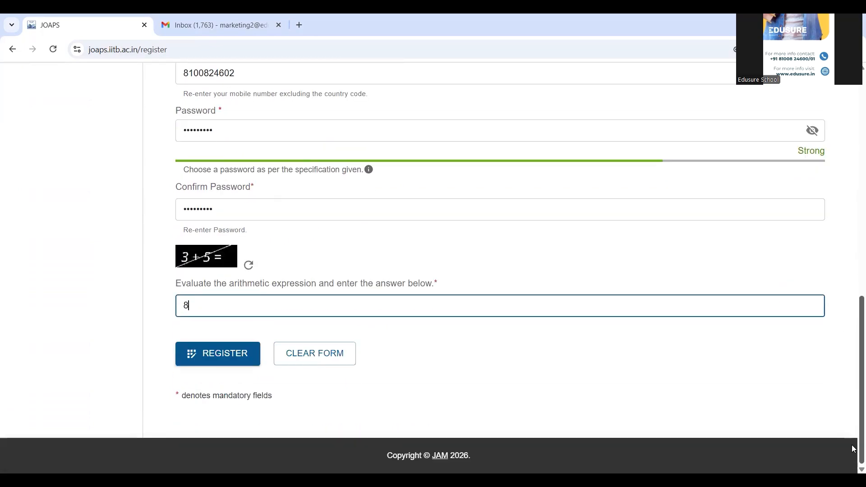
{"action": "left_click", "coordinate": [217, 353]}
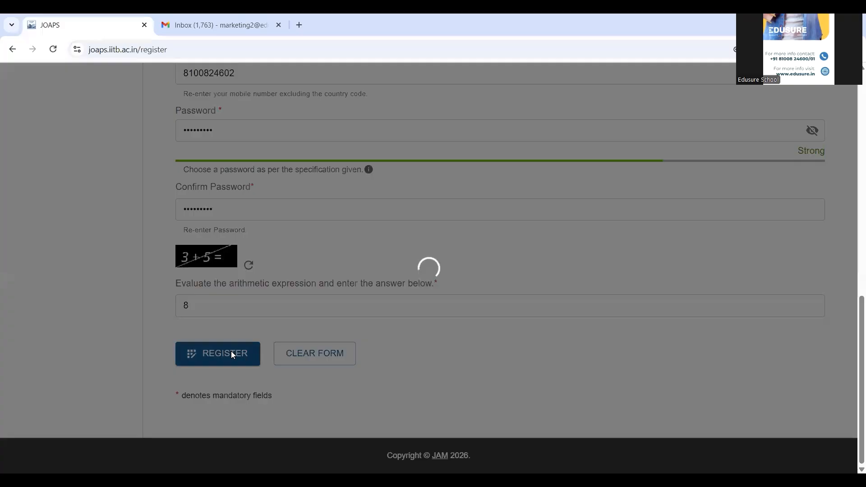
{"action": "left_click", "coordinate": [218, 354]}
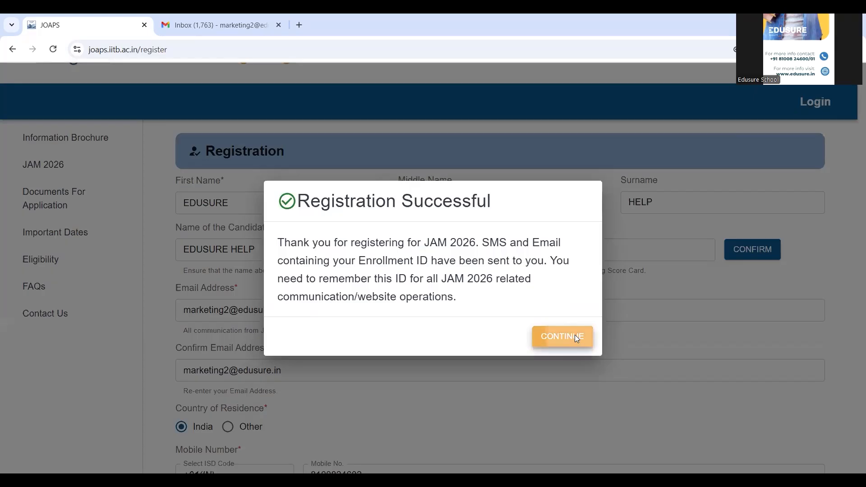
{"action": "left_click", "coordinate": [561, 336]}
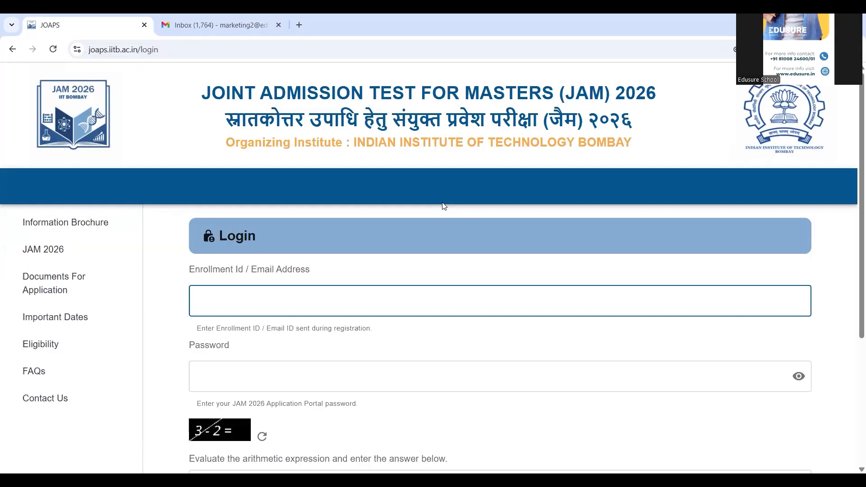
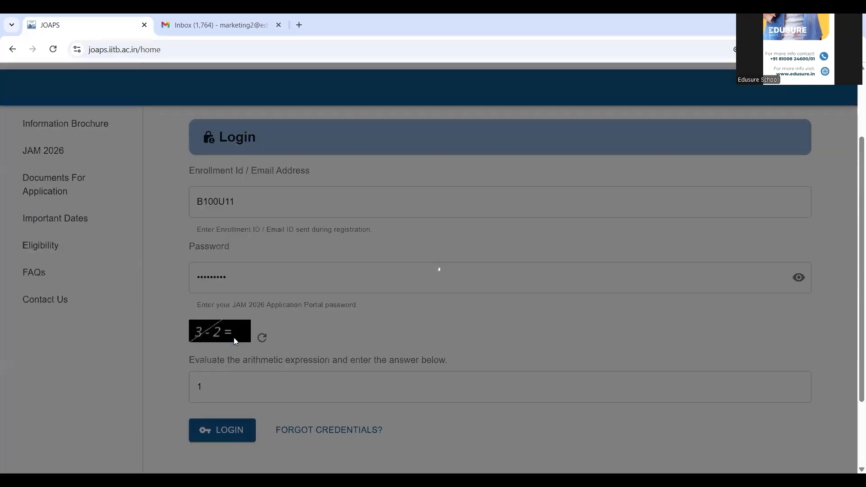
{"action": "left_click", "coordinate": [222, 430]}
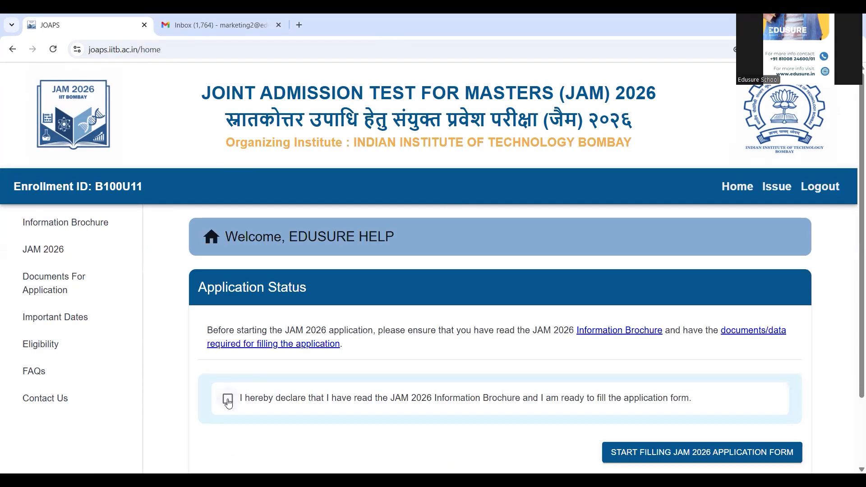
Tick the brochure declaration and start the JAM 2026 application form at Exam Details.
{"action": "left_click", "coordinate": [227, 398]}
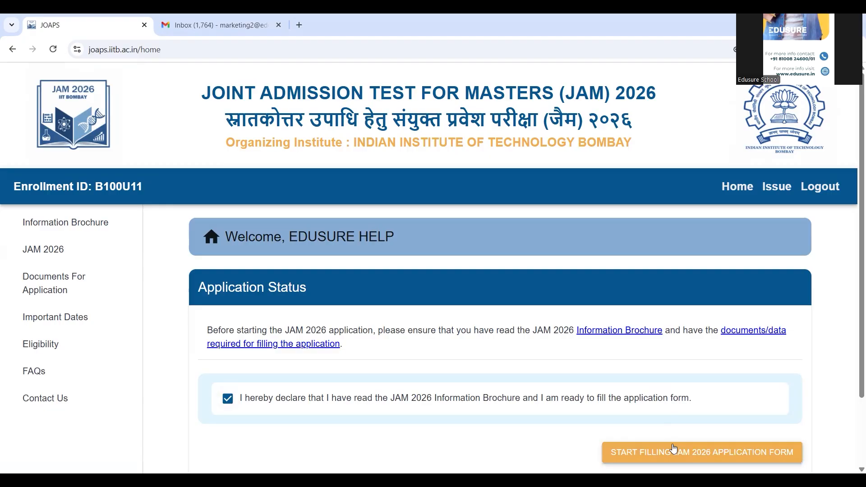
{"action": "left_click", "coordinate": [701, 452]}
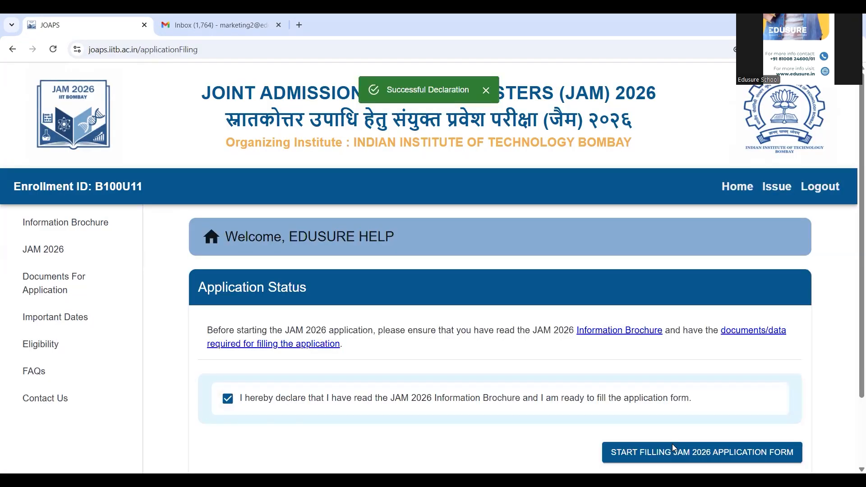
{"action": "left_click", "coordinate": [700, 452]}
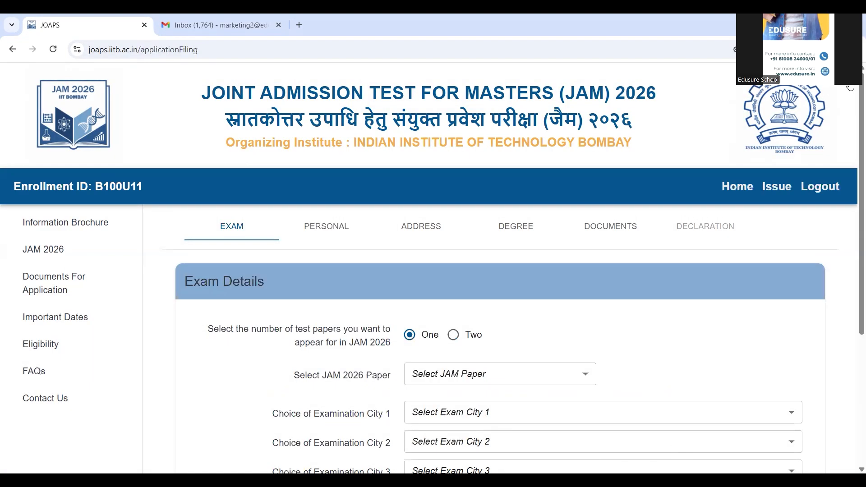
Choose and confirm Economics (EN) as the JAM 2026 test paper.
{"action": "scroll", "scroll_direction": "down", "scroll_amount": 3}
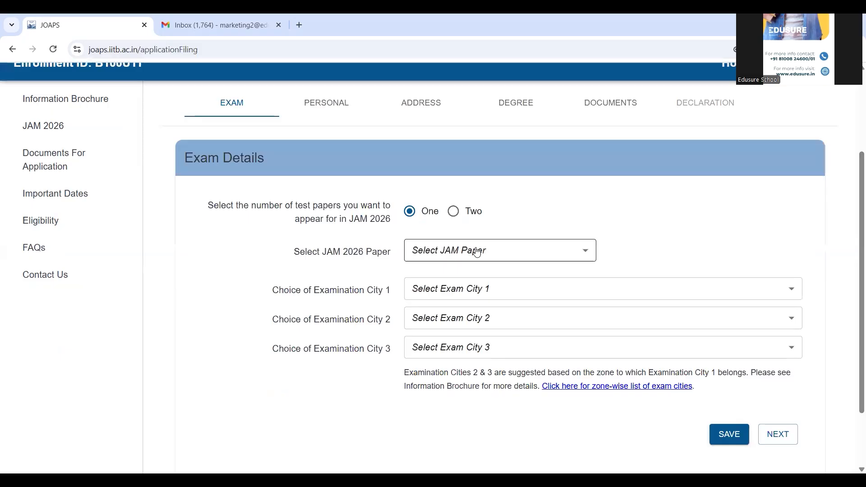
{"action": "left_click", "coordinate": [497, 250]}
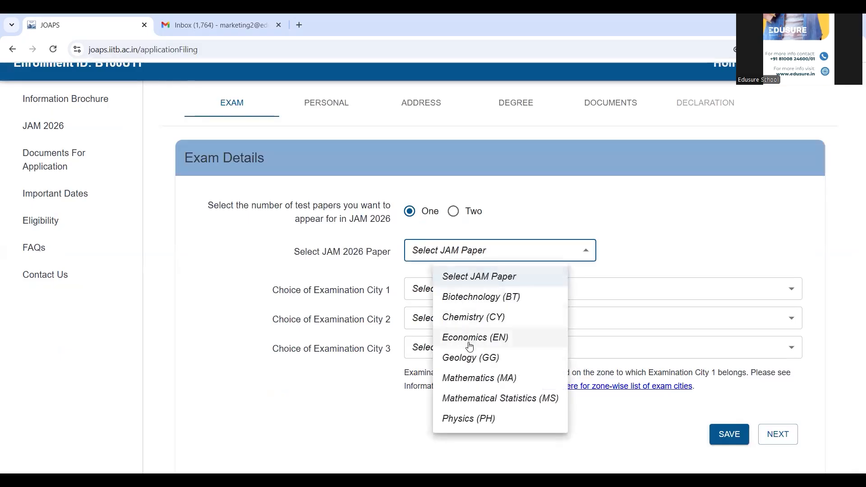
{"action": "left_click", "coordinate": [474, 338]}
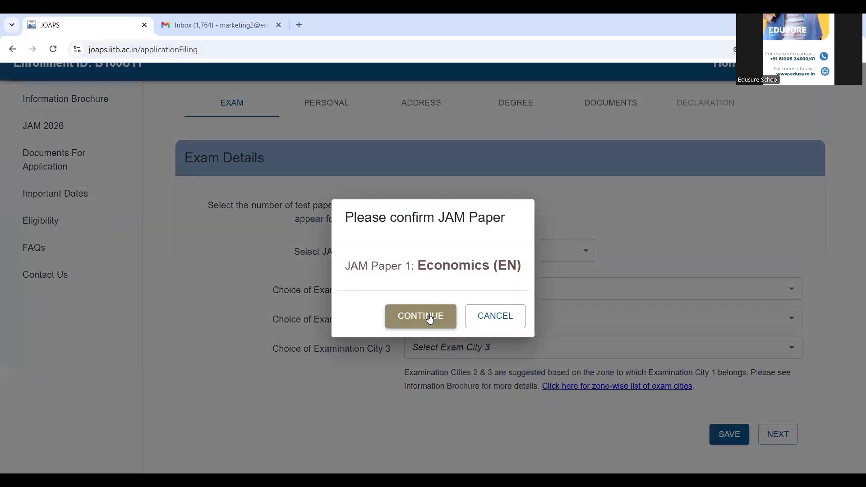
{"action": "mouse_move", "coordinate": [420, 316]}
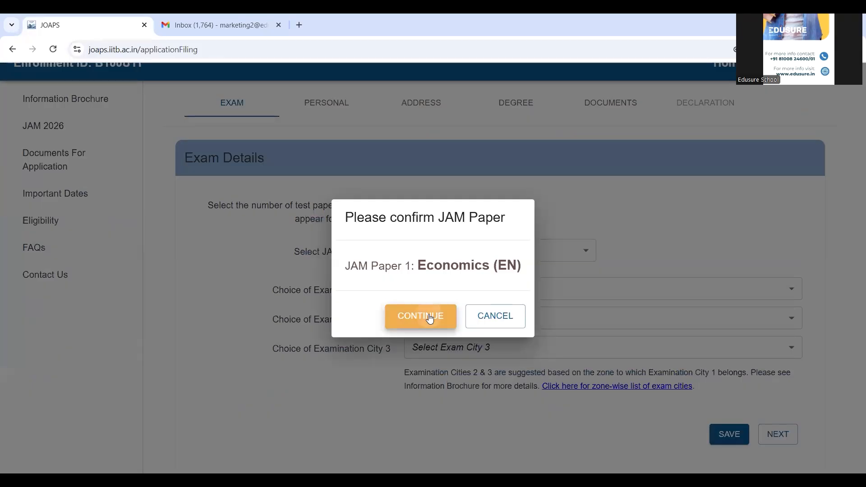
{"action": "left_click", "coordinate": [420, 316]}
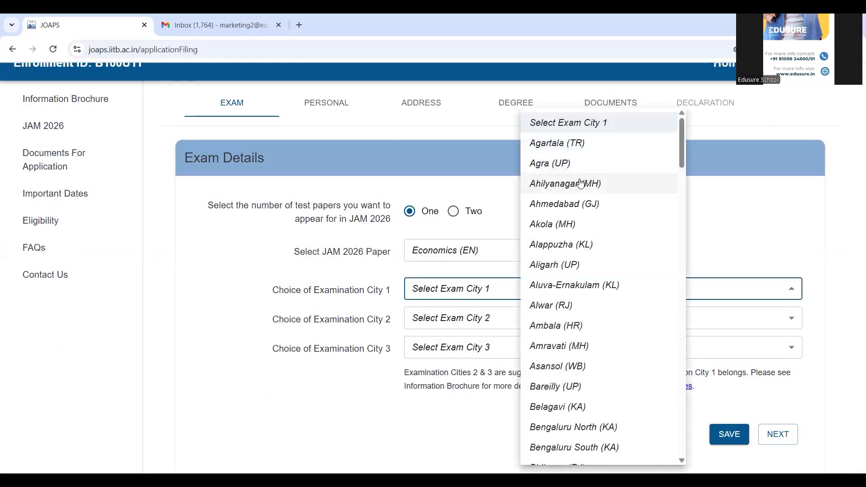
Pick Ahilyanagar (MH) as first exam city, save the exam details and continue to Personal Details.
{"action": "left_click", "coordinate": [564, 183]}
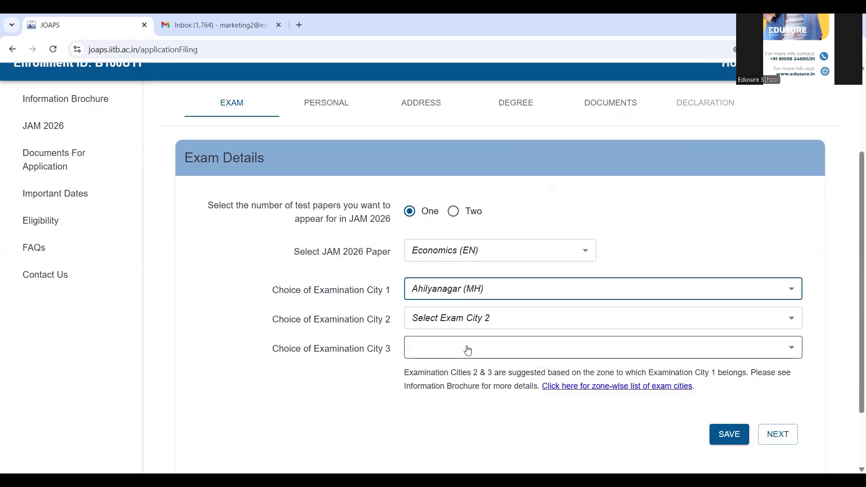
{"action": "left_click", "coordinate": [602, 318]}
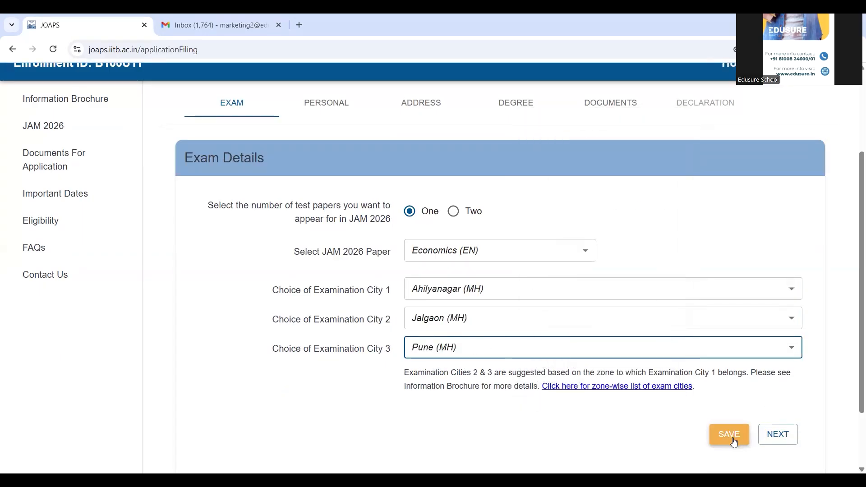
{"action": "left_click", "coordinate": [728, 434]}
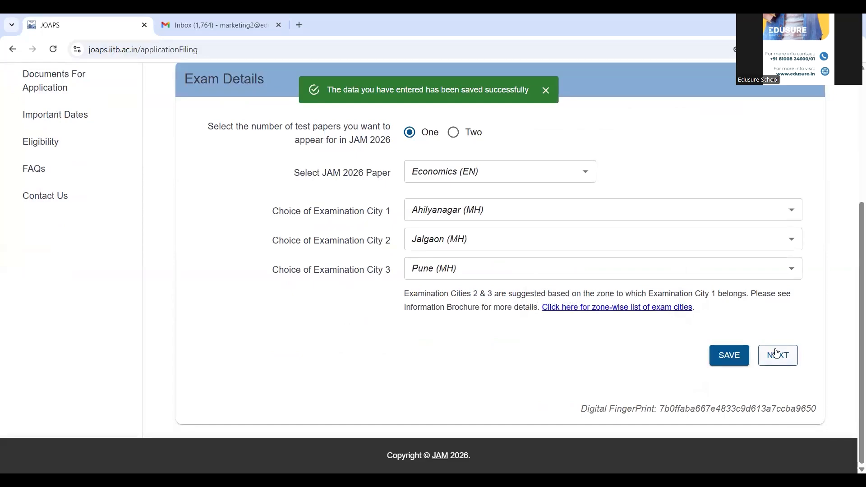
{"action": "left_click", "coordinate": [777, 356]}
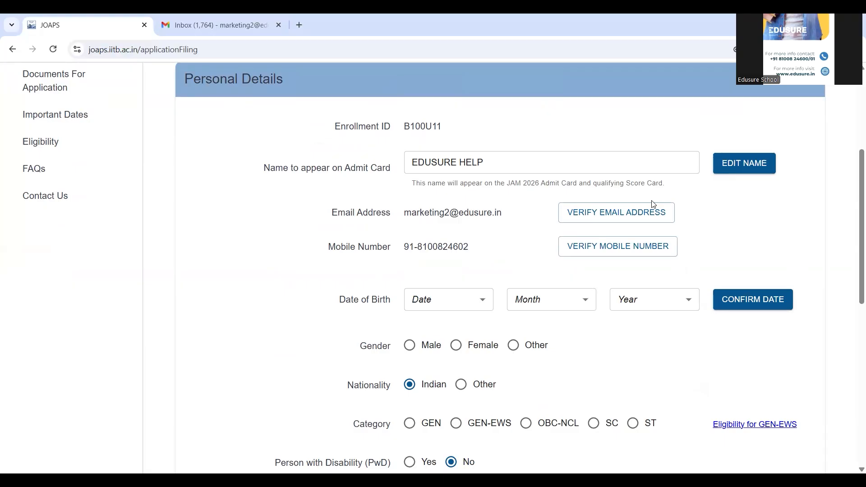
{"action": "mouse_move", "coordinate": [632, 198]}
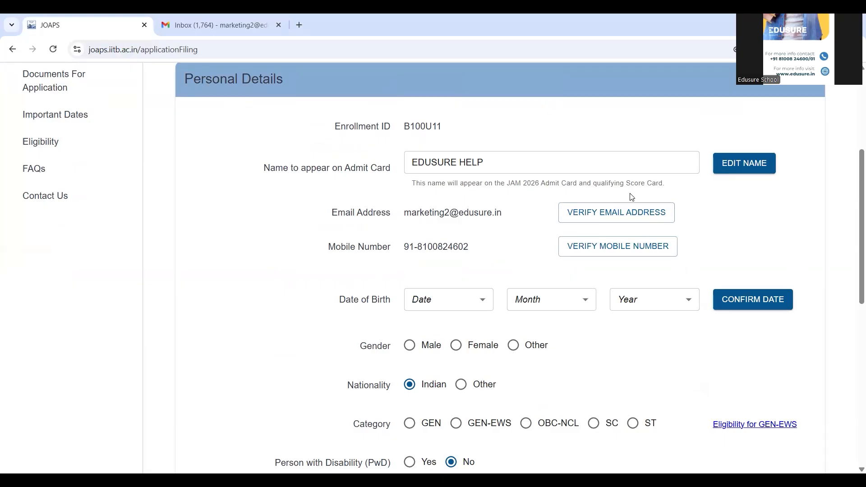
{"action": "mouse_move", "coordinate": [617, 215]}
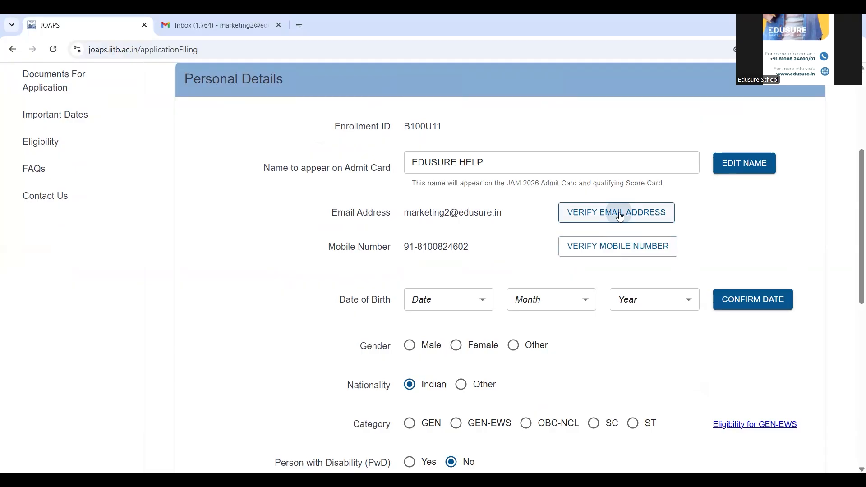
{"action": "left_click", "coordinate": [617, 212]}
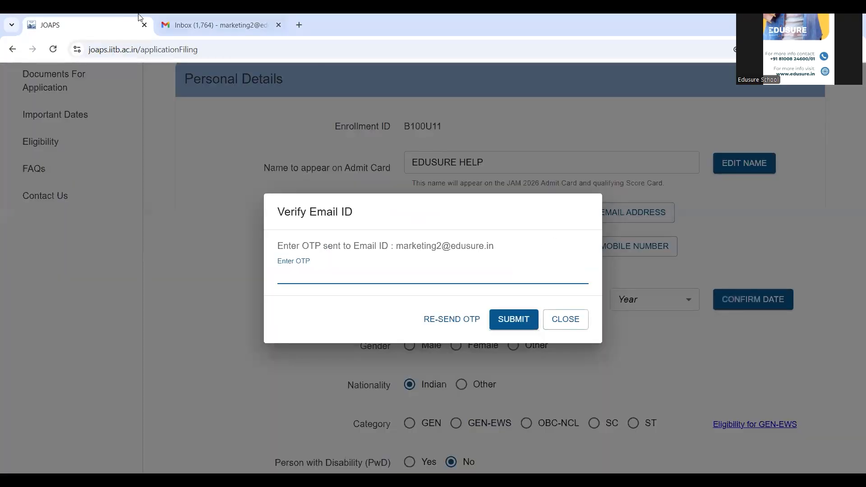
{"action": "type", "text": "5F93B5"}
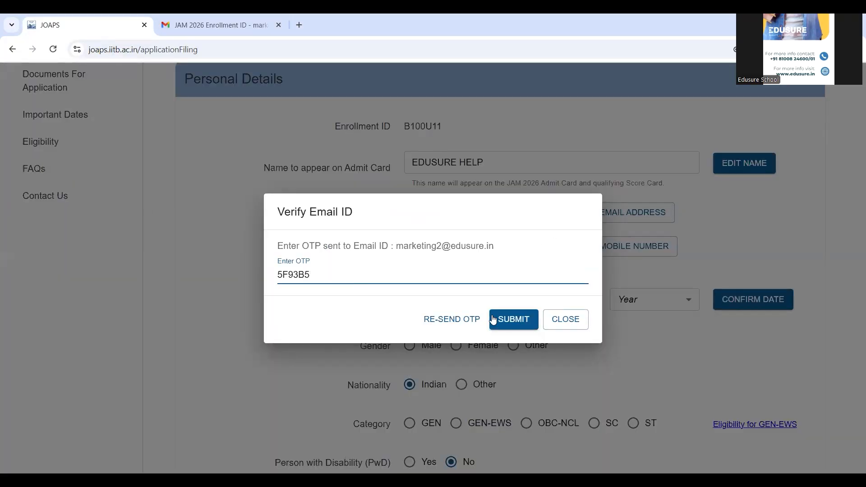
{"action": "left_click", "coordinate": [513, 320]}
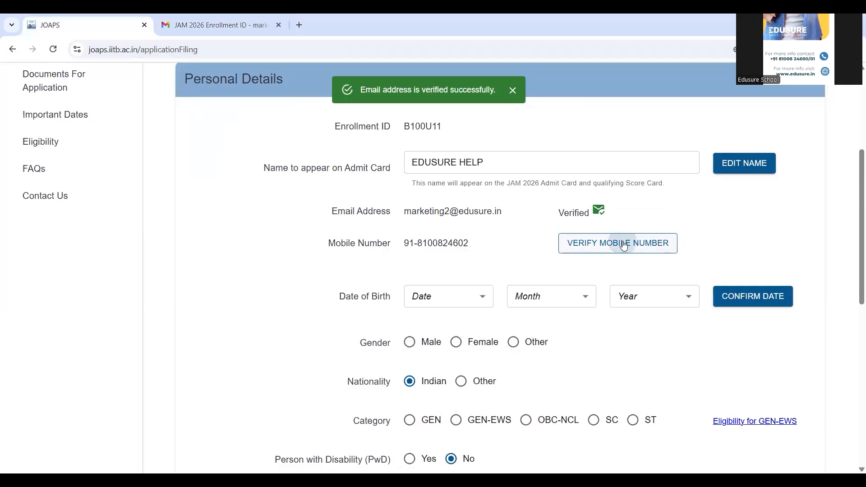
{"action": "left_click", "coordinate": [617, 243]}
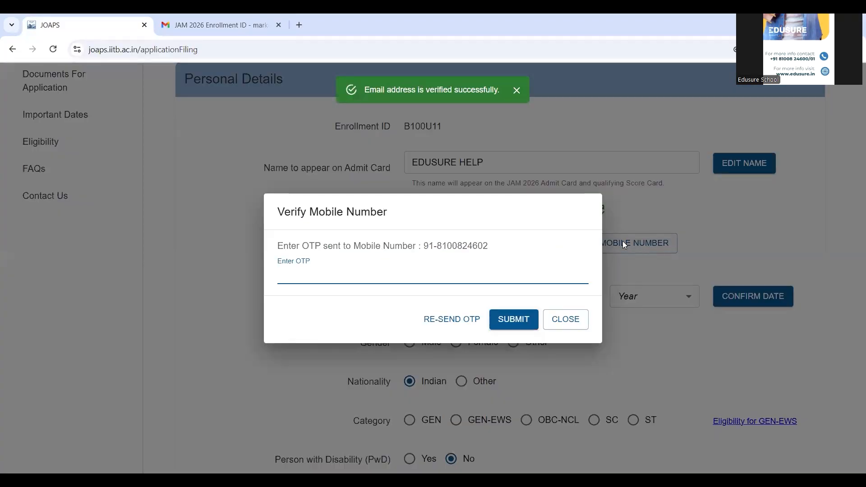
{"action": "left_click", "coordinate": [512, 319]}
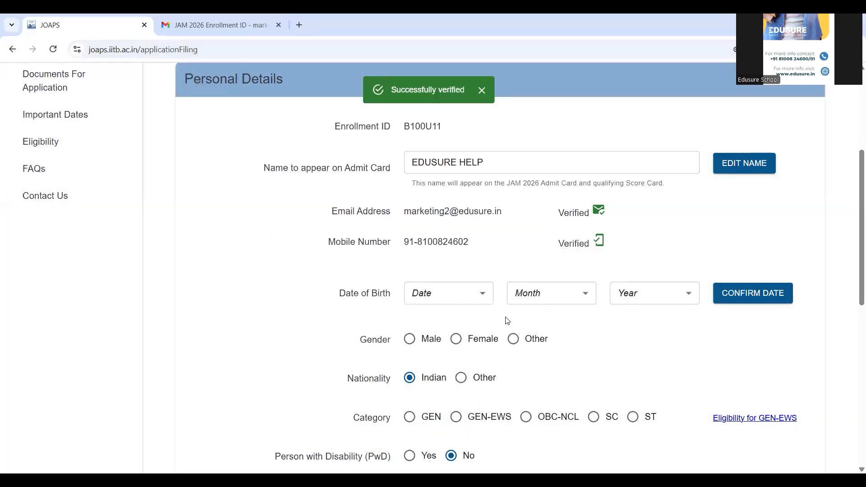
{"action": "mouse_move", "coordinate": [443, 293]}
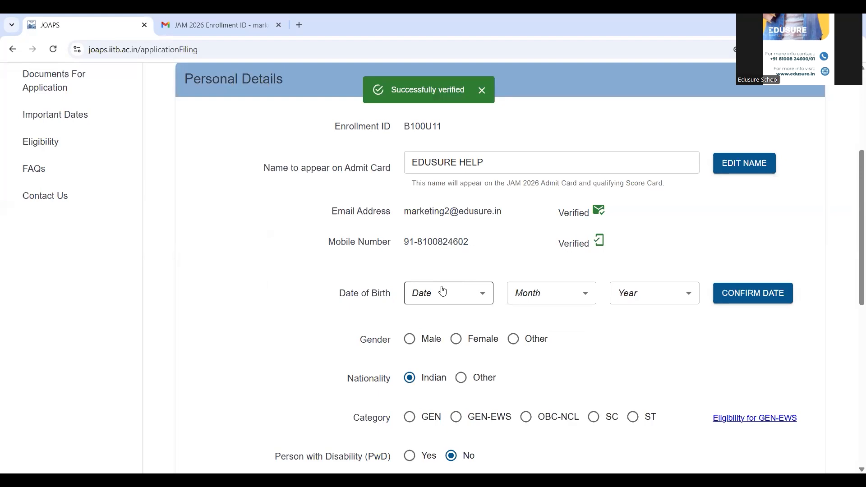
{"action": "left_click", "coordinate": [551, 293]}
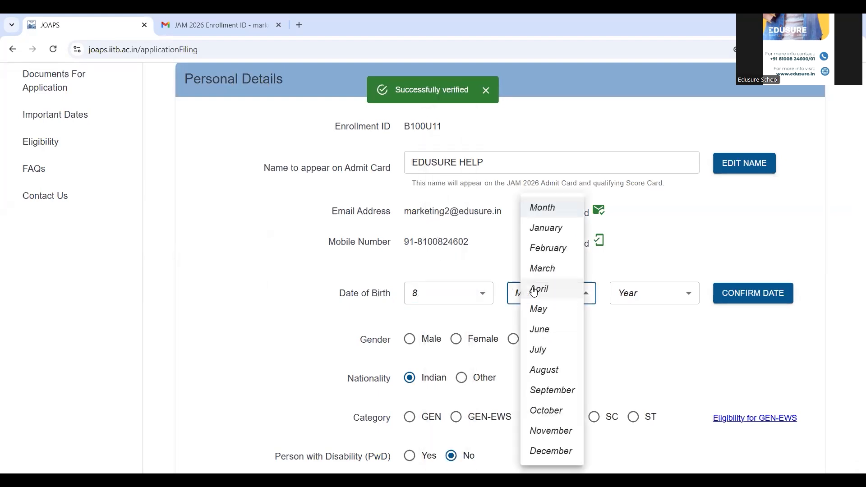
{"action": "left_click", "coordinate": [538, 289]}
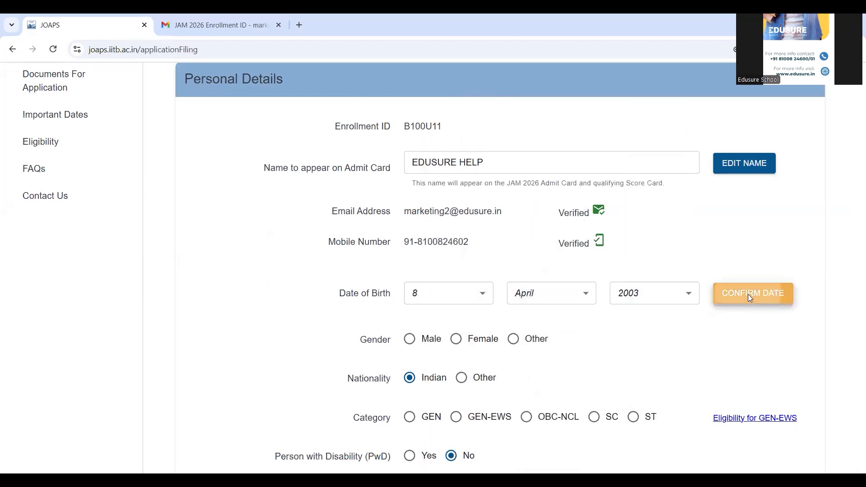
{"action": "left_click", "coordinate": [753, 293]}
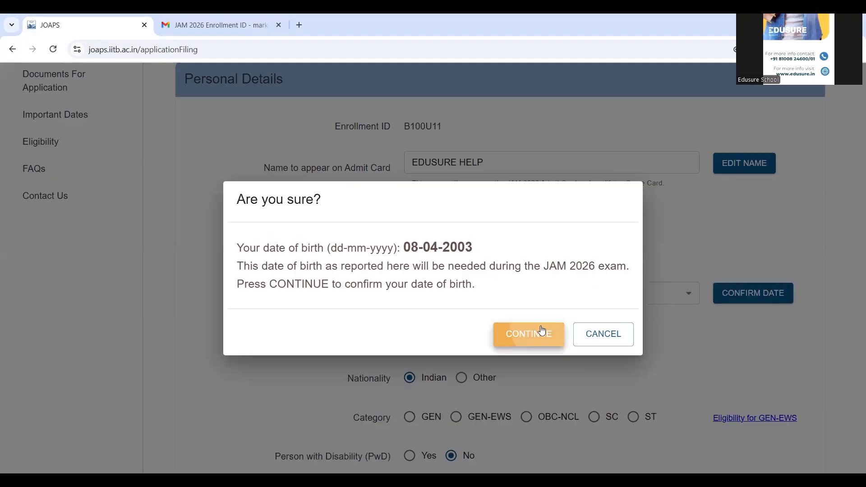
{"action": "left_click", "coordinate": [528, 334]}
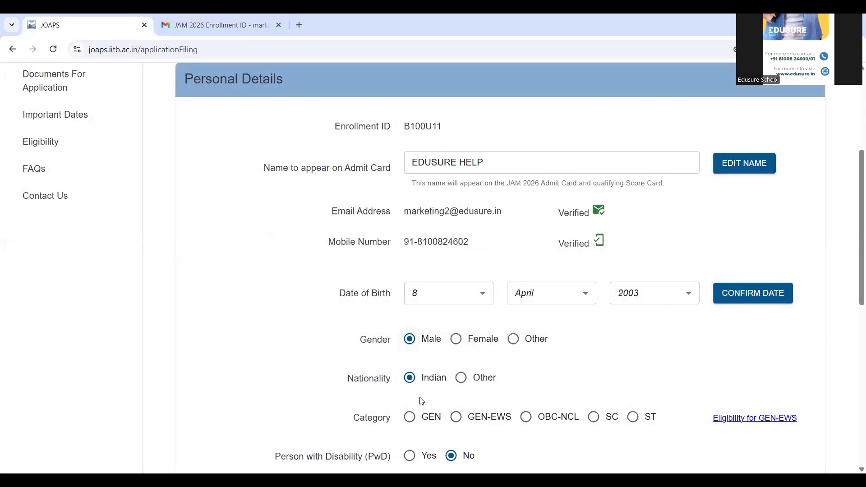
{"action": "left_click", "coordinate": [410, 417]}
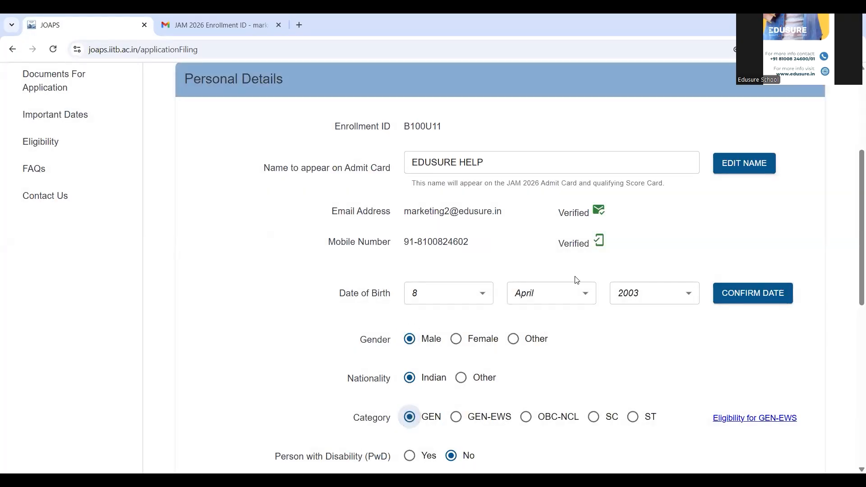
{"action": "scroll", "scroll_direction": "down", "scroll_amount": 3}
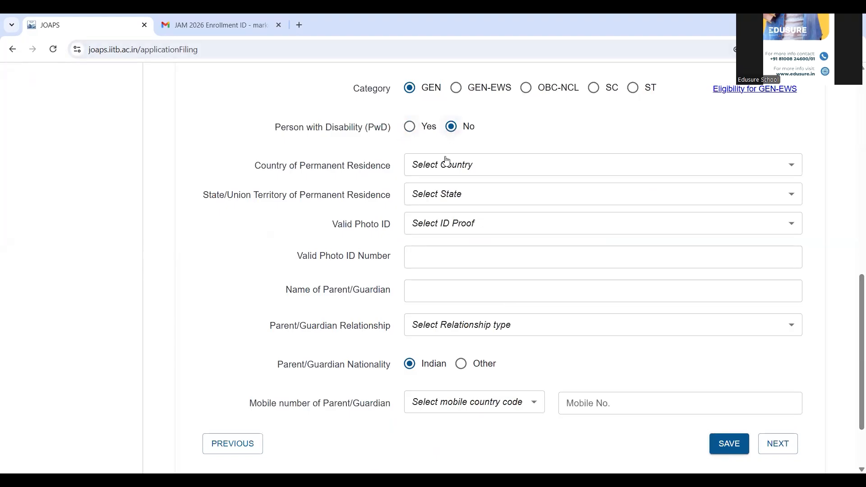
{"action": "left_click", "coordinate": [602, 164]}
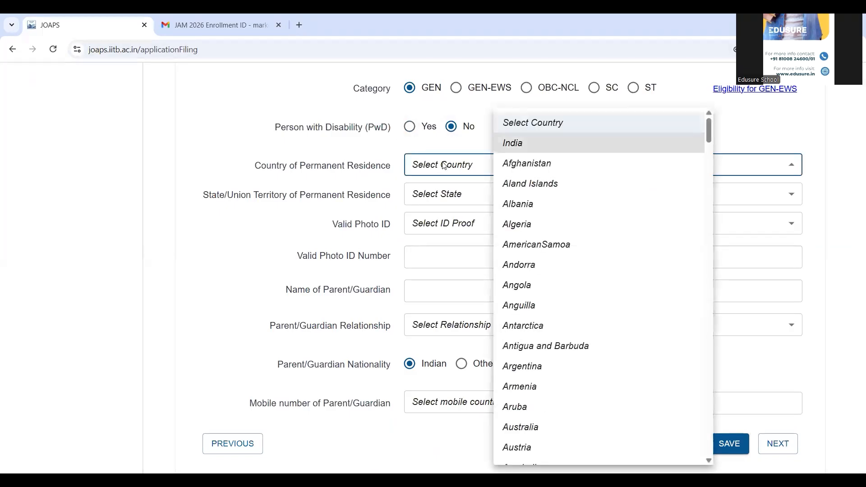
{"action": "left_click", "coordinate": [512, 142]}
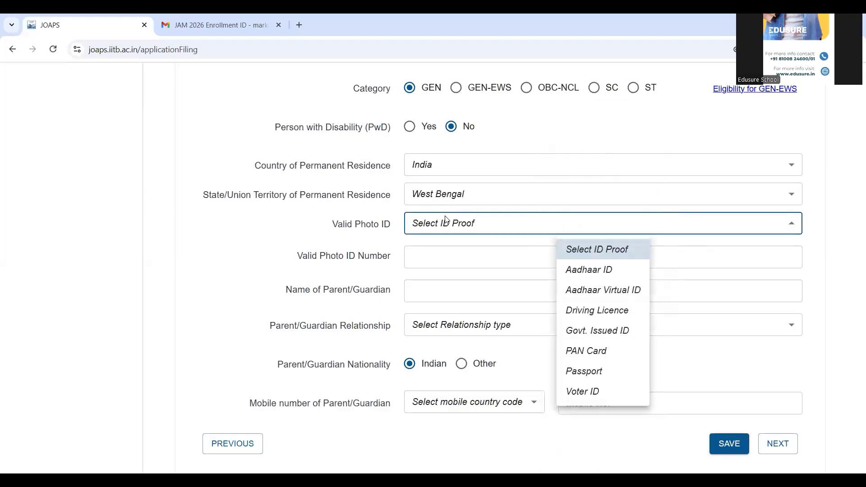
{"action": "left_click", "coordinate": [589, 270]}
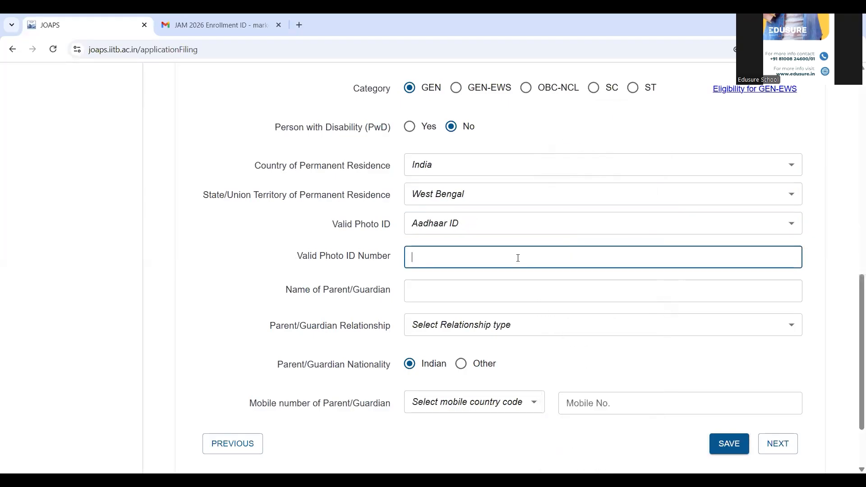
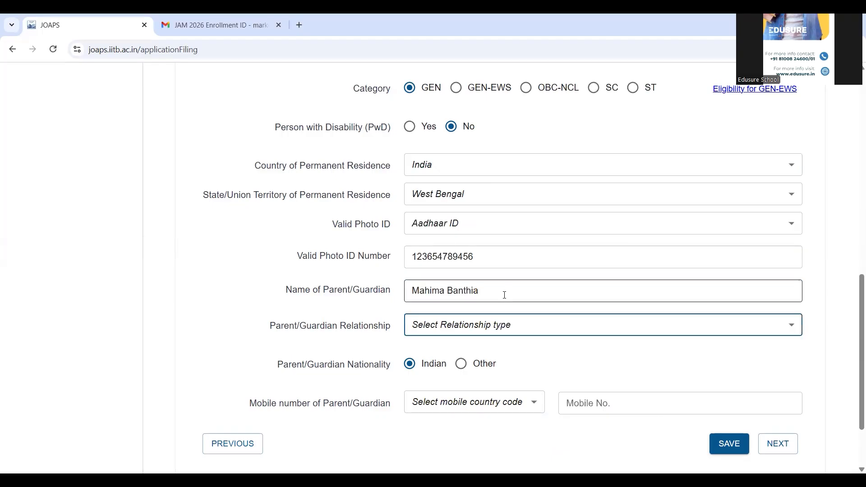
{"action": "left_click", "coordinate": [602, 325]}
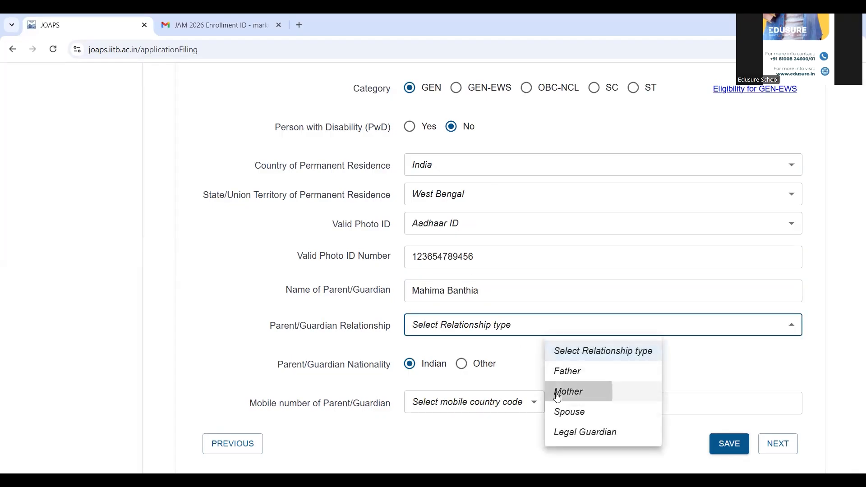
{"action": "left_click", "coordinate": [568, 391]}
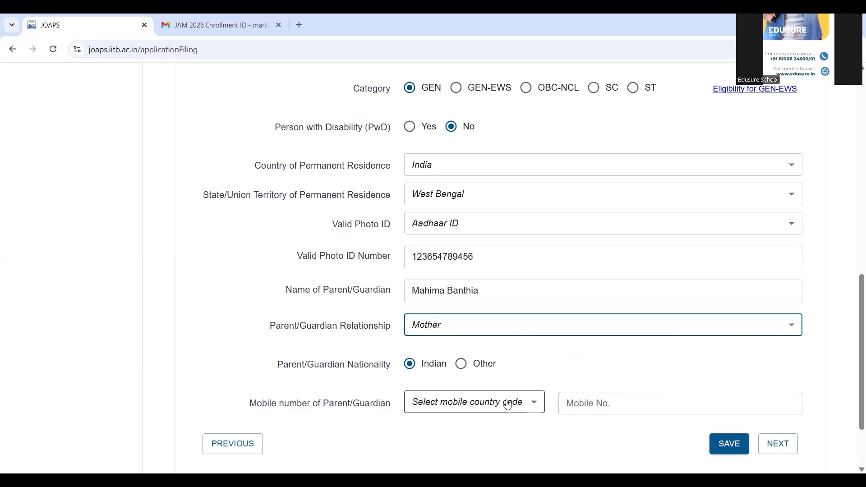
{"action": "left_click", "coordinate": [472, 403]}
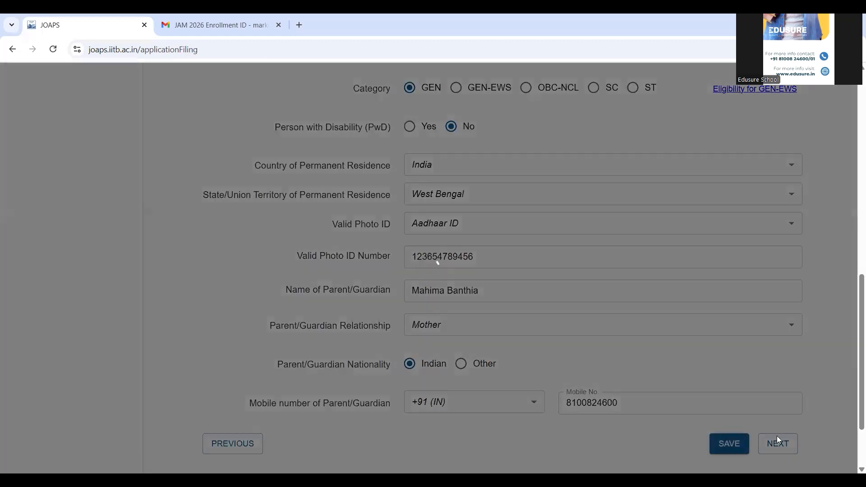
{"action": "left_click", "coordinate": [728, 443]}
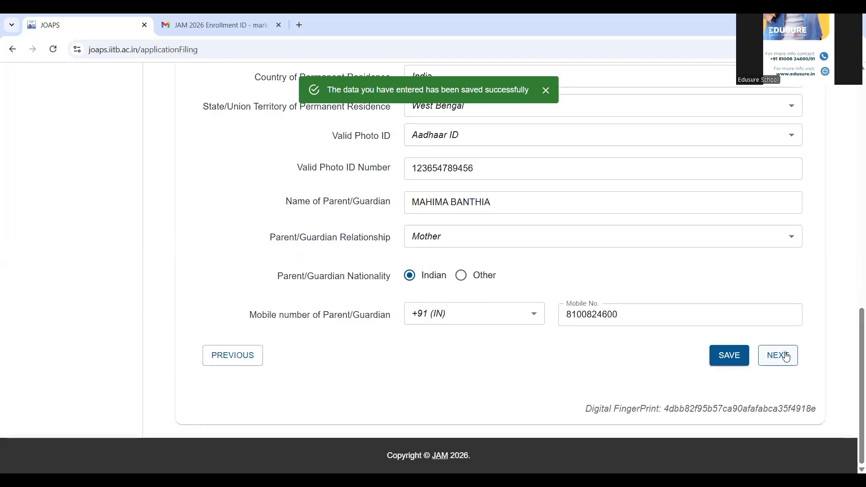
{"action": "left_click", "coordinate": [778, 355]}
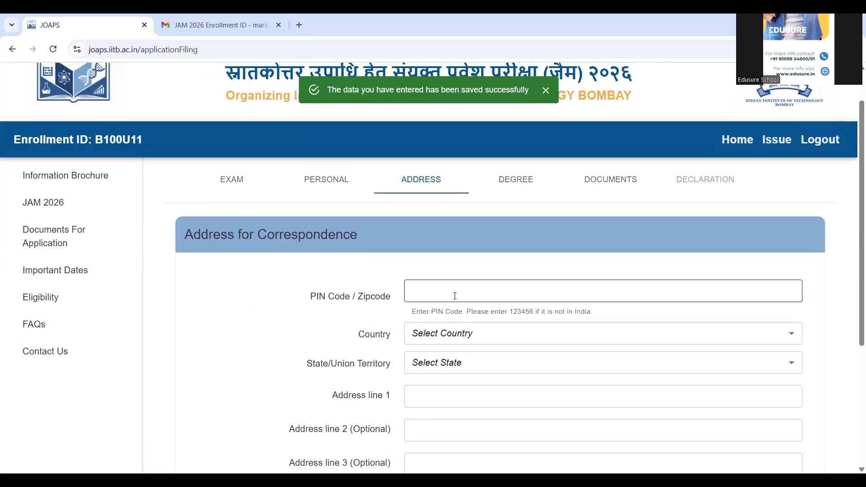
Save the correspondence address for PIN 700022, Kolkata and continue to Qualifying Degree.
{"action": "type", "text": "700022"}
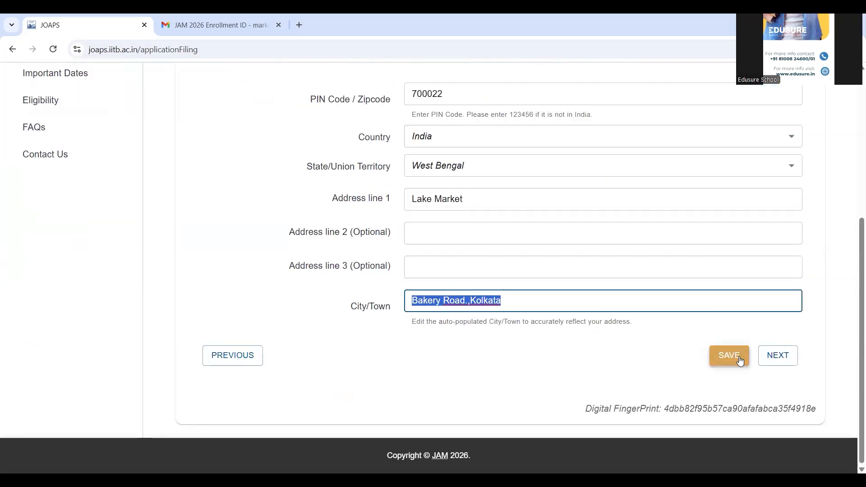
{"action": "left_click", "coordinate": [730, 355]}
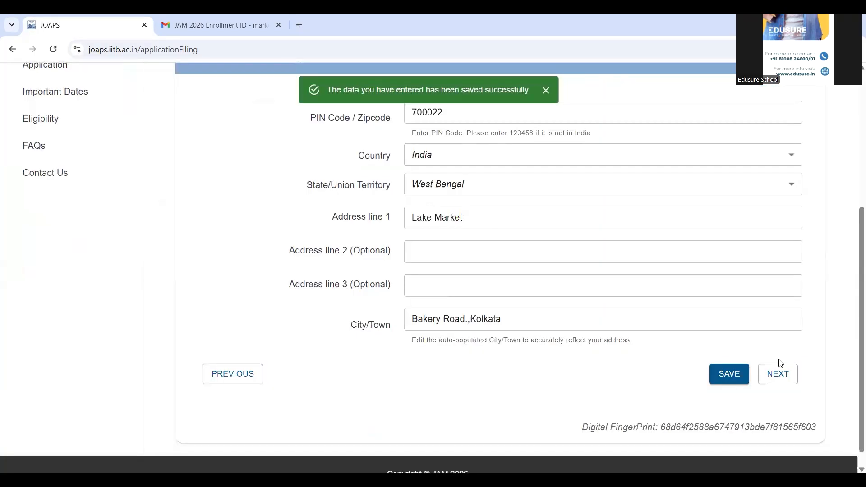
{"action": "left_click", "coordinate": [777, 373]}
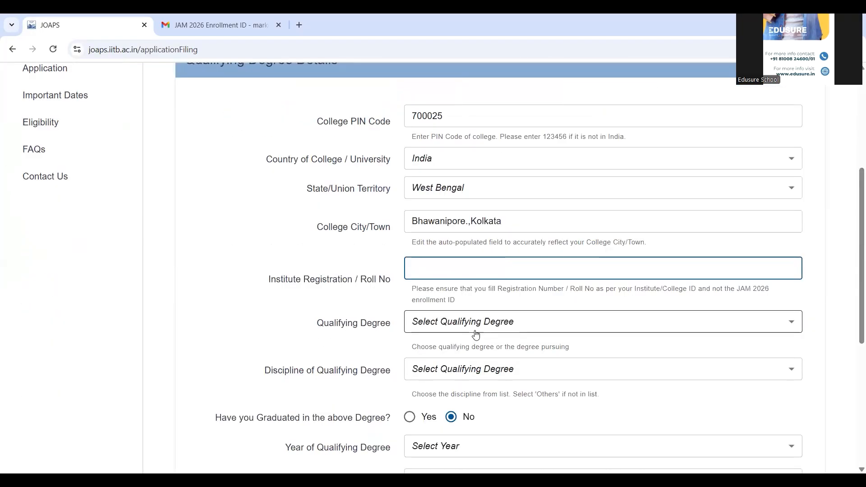
Set the qualifying degree to B.A. with Economics as the discipline.
{"action": "type", "text": "123654"}
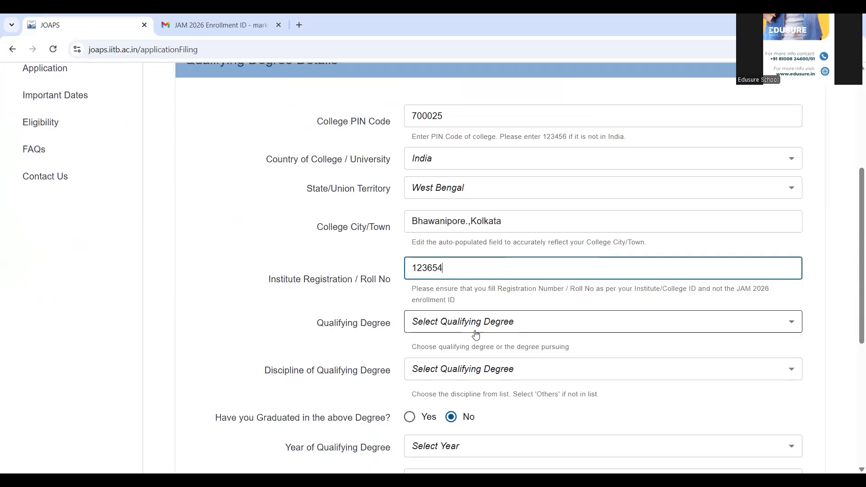
{"action": "left_click", "coordinate": [602, 322]}
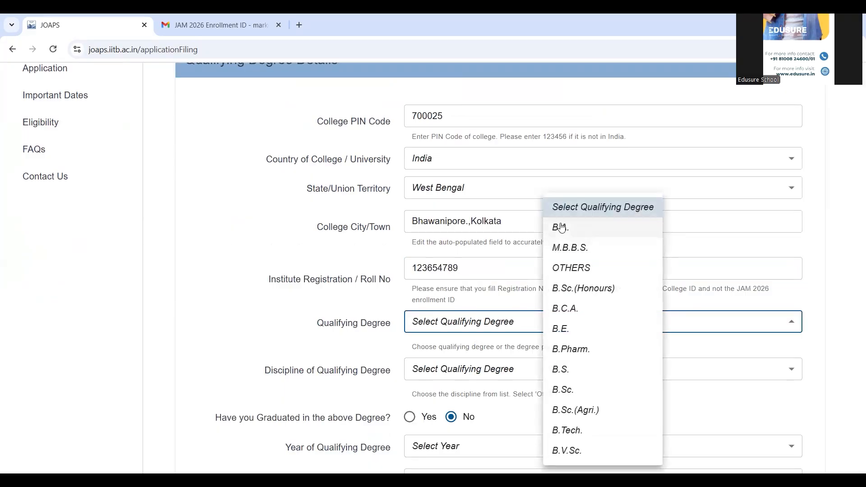
{"action": "left_click", "coordinate": [561, 227]}
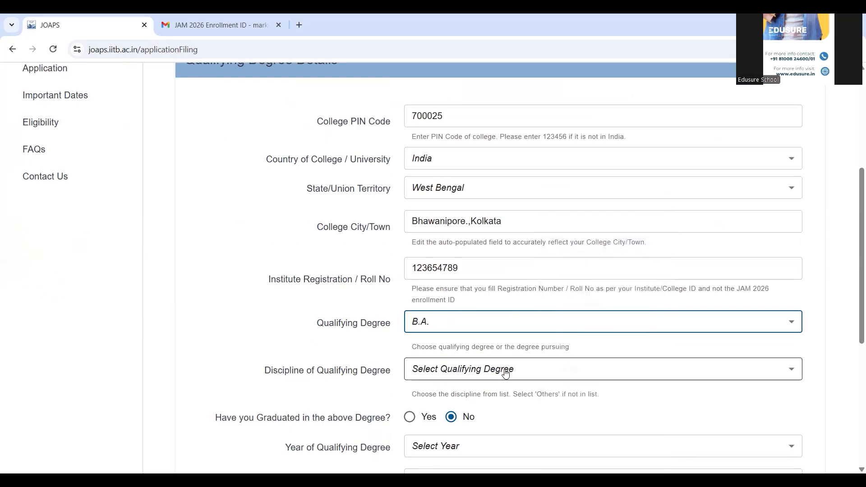
{"action": "left_click", "coordinate": [602, 369]}
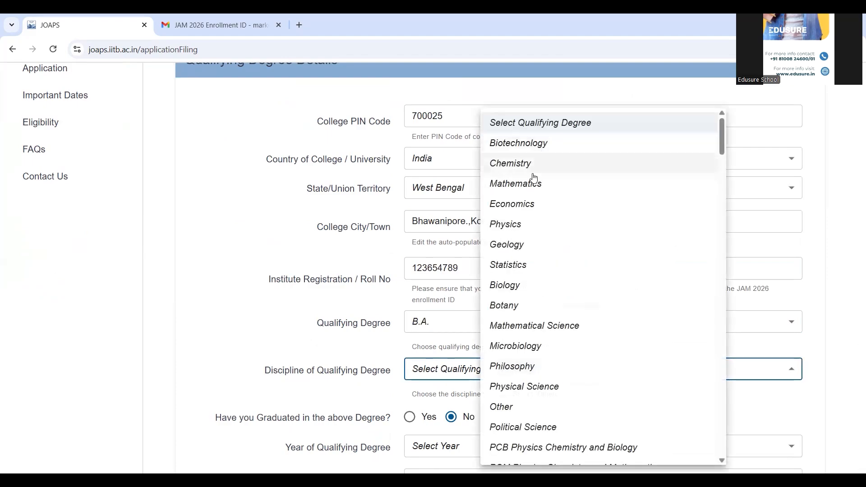
{"action": "left_click", "coordinate": [511, 203]}
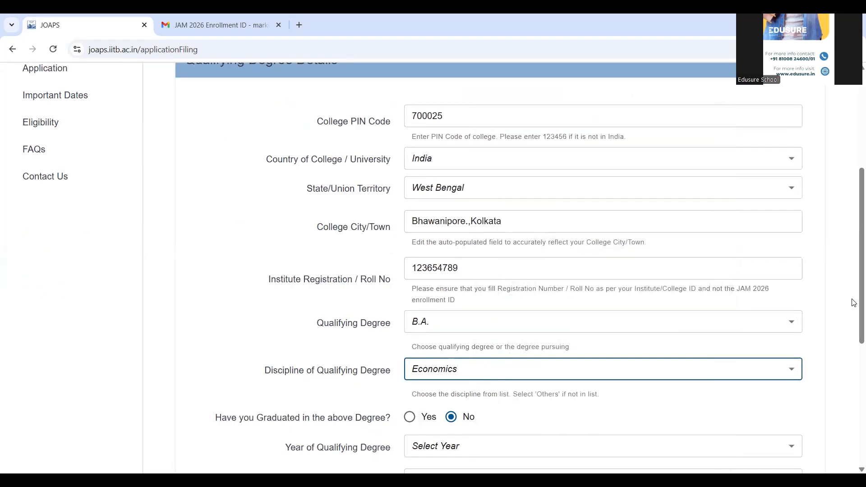
Set year 2026 and Calcutta University from the autocomplete, then save the degree details.
{"action": "scroll", "scroll_direction": "down", "scroll_amount": 3}
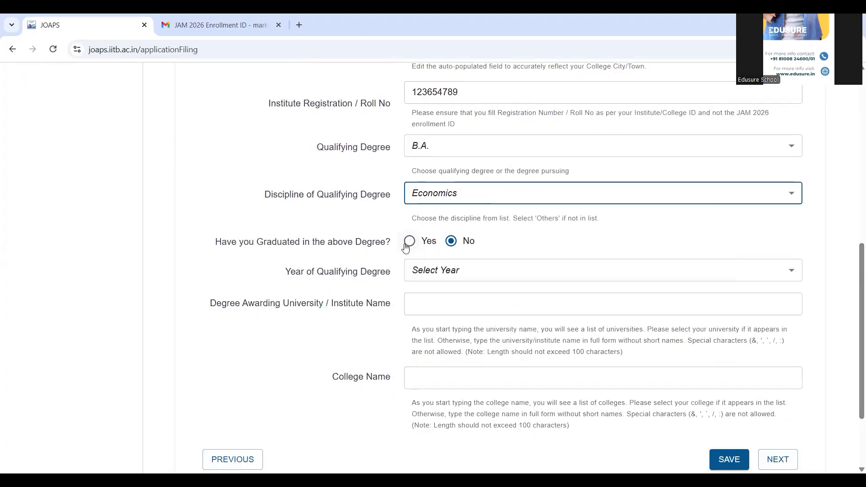
{"action": "left_click", "coordinate": [602, 270]}
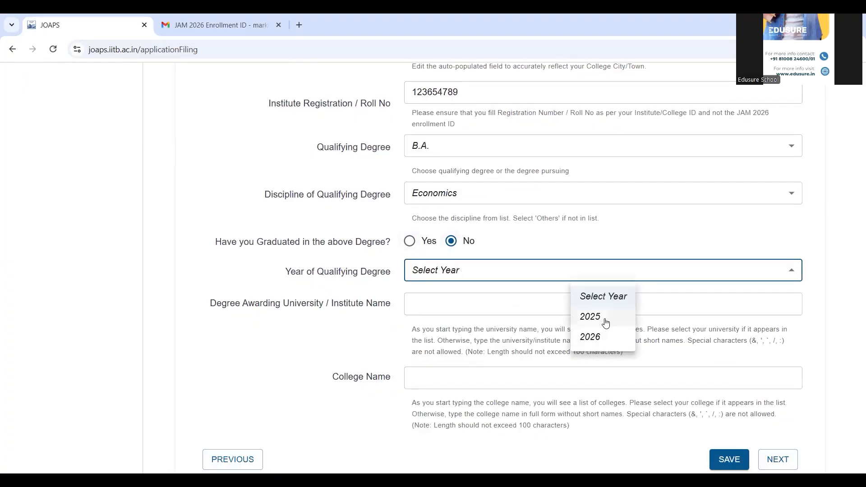
{"action": "left_click", "coordinate": [602, 304]}
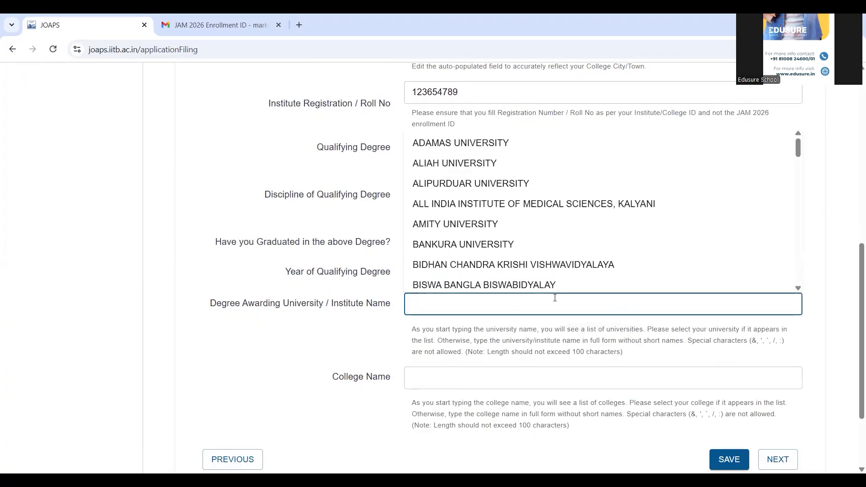
{"action": "type", "text": "cal"}
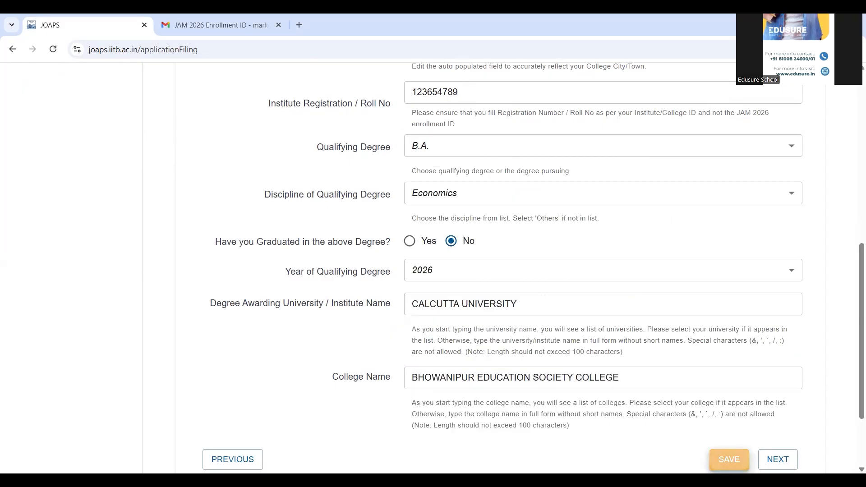
{"action": "left_click", "coordinate": [728, 460]}
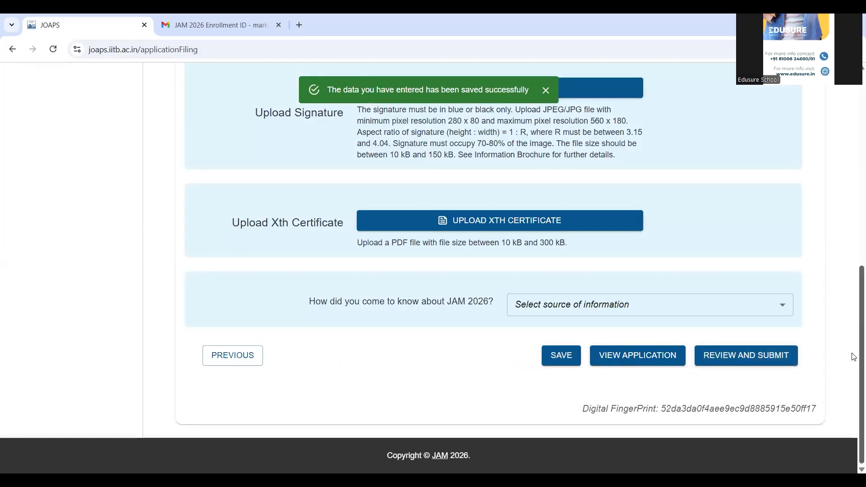
Upload the colour photograph and the Xth certificate PDF.
{"action": "scroll", "scroll_direction": "up", "scroll_amount": 3}
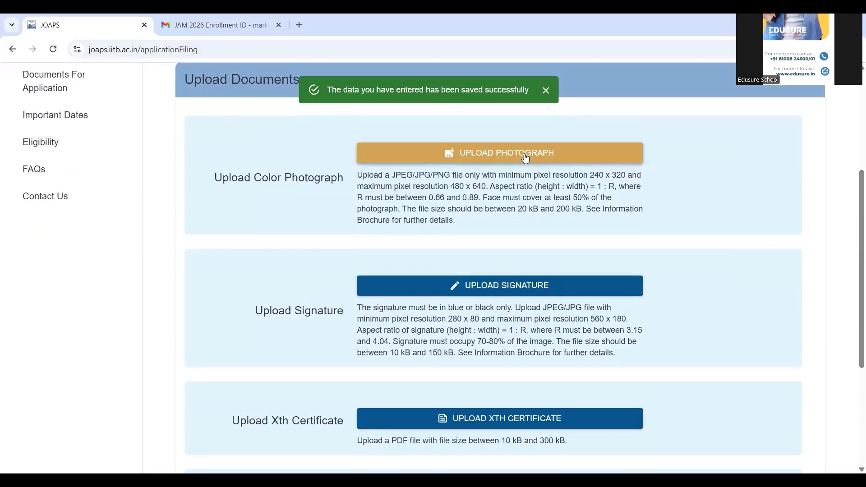
{"action": "left_click", "coordinate": [499, 153]}
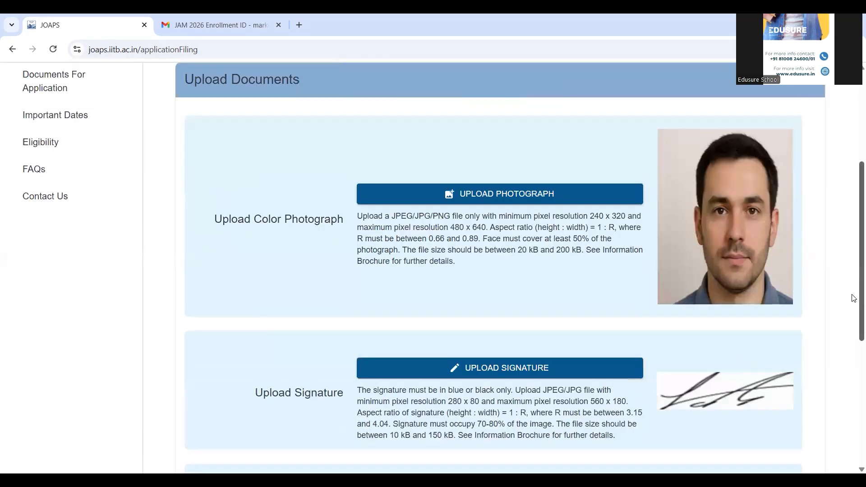
{"action": "scroll", "scroll_direction": "down", "scroll_amount": 3}
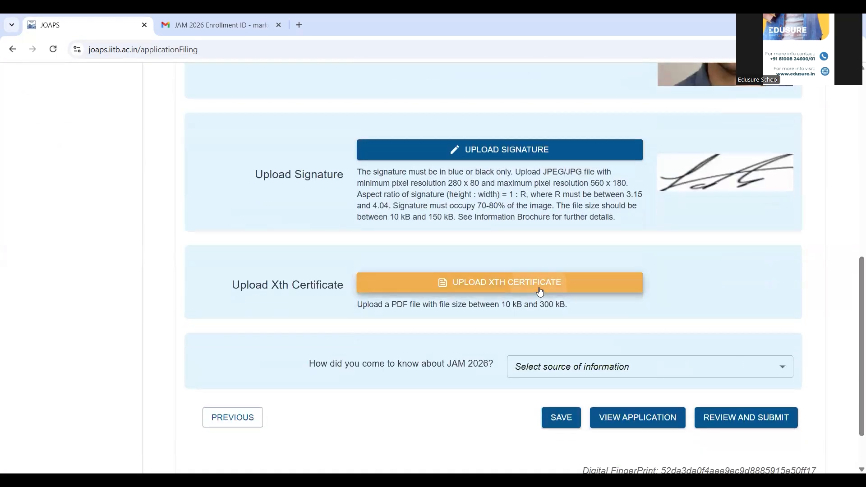
{"action": "left_click", "coordinate": [499, 283]}
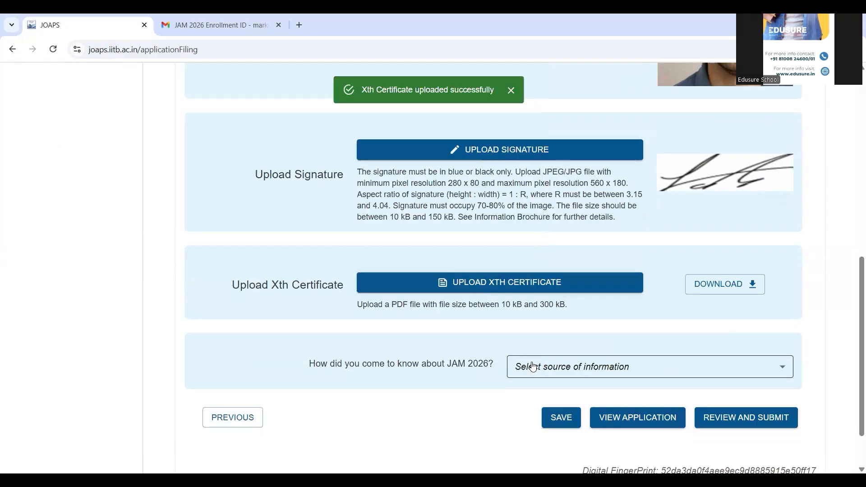
Select Internet Search as how JAM 2026 was discovered.
{"action": "left_click", "coordinate": [649, 367]}
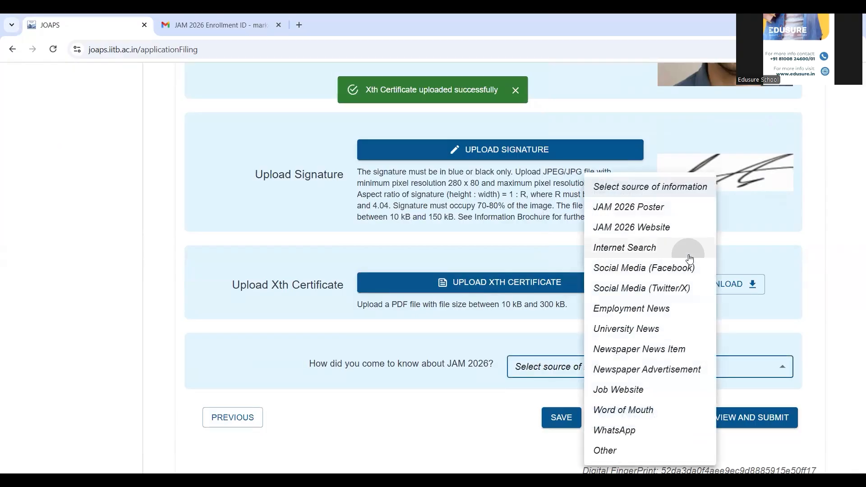
{"action": "left_click", "coordinate": [625, 247]}
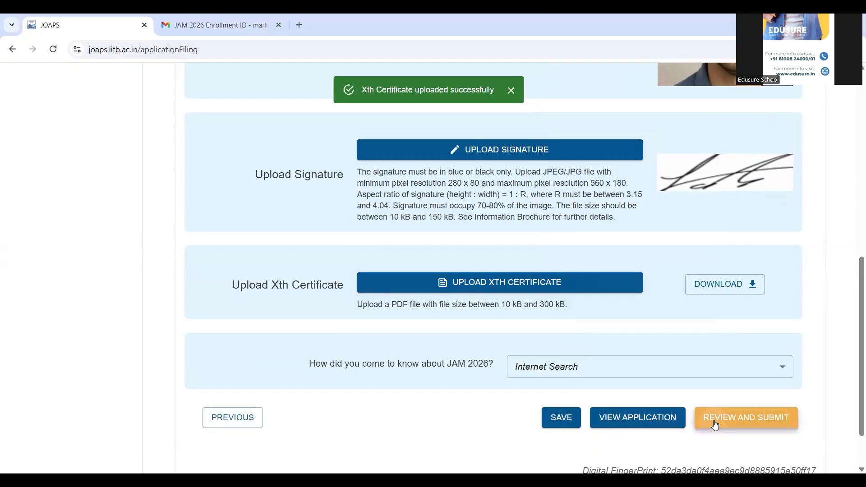
Accept the eligibility declaration, e-sign as EDUSU and download the application form for verification.
{"action": "left_click", "coordinate": [746, 417]}
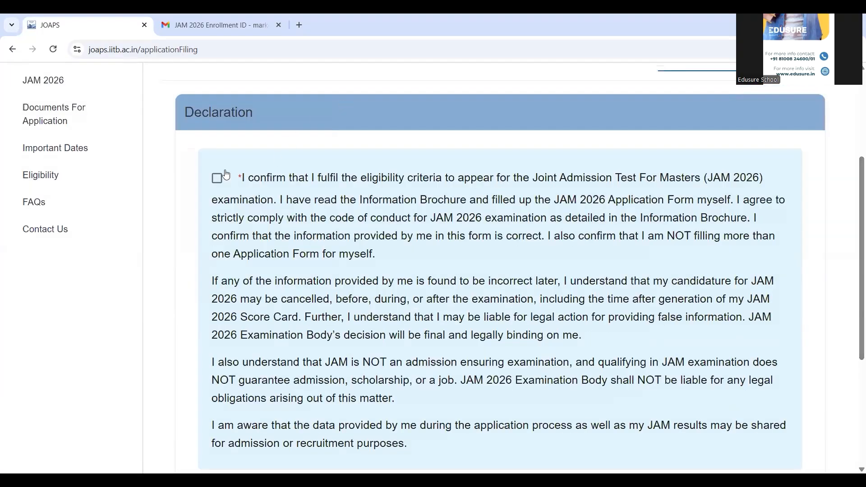
{"action": "left_click", "coordinate": [217, 178]}
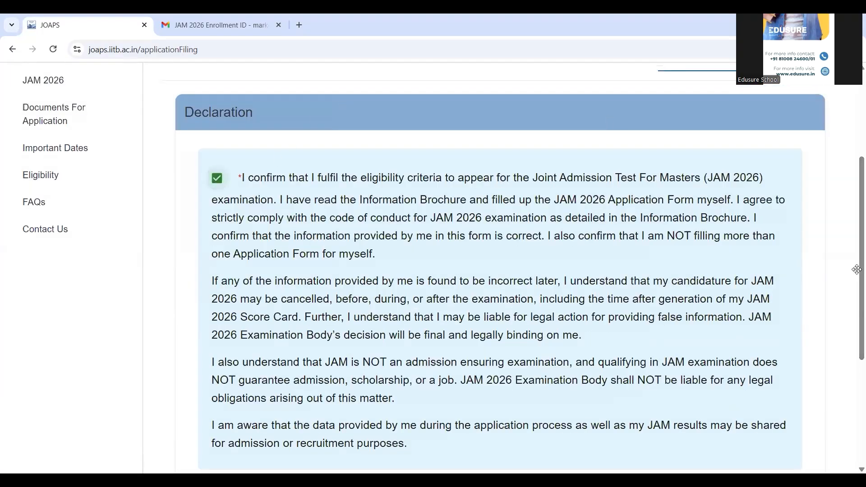
{"action": "scroll", "scroll_direction": "down", "scroll_amount": 3}
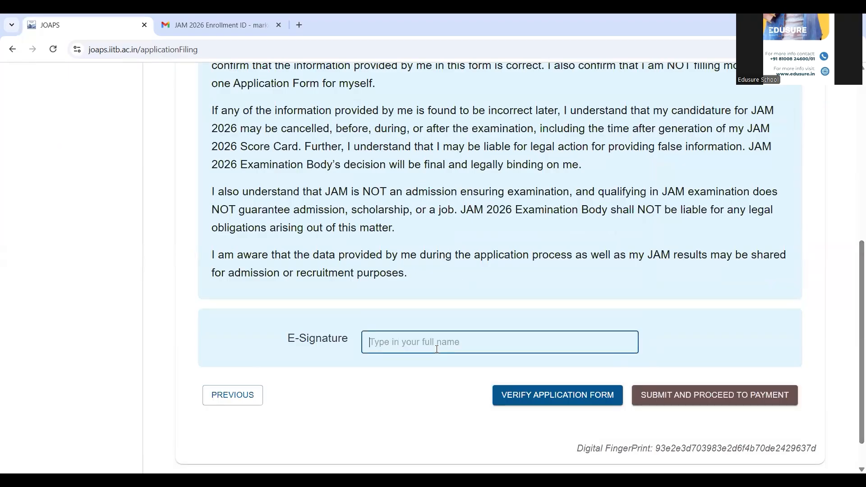
{"action": "type", "text": "EDUSURE HELP"}
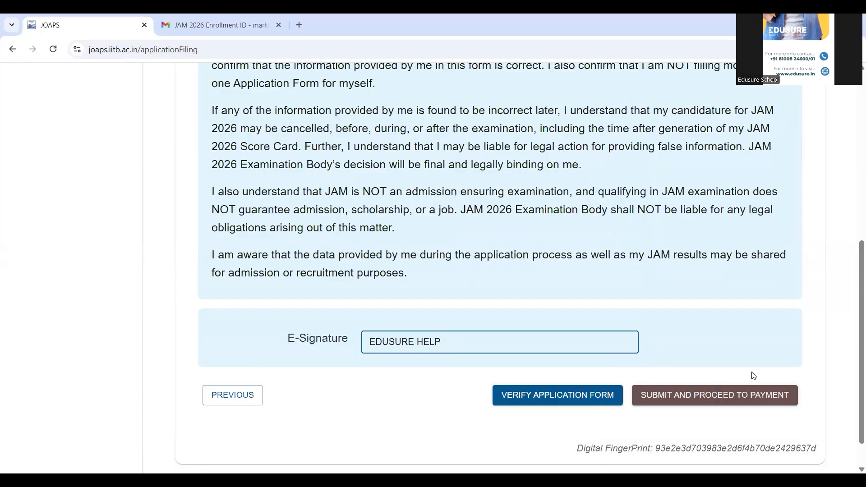
{"action": "mouse_move", "coordinate": [557, 395]}
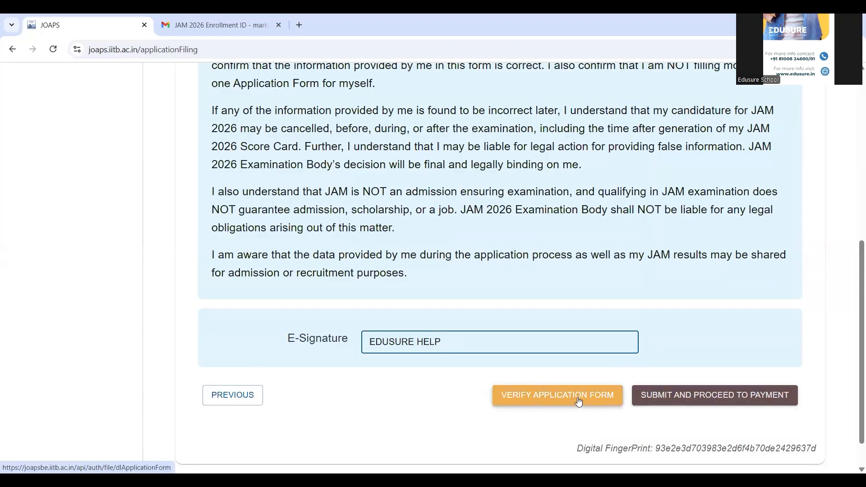
{"action": "left_click", "coordinate": [557, 395]}
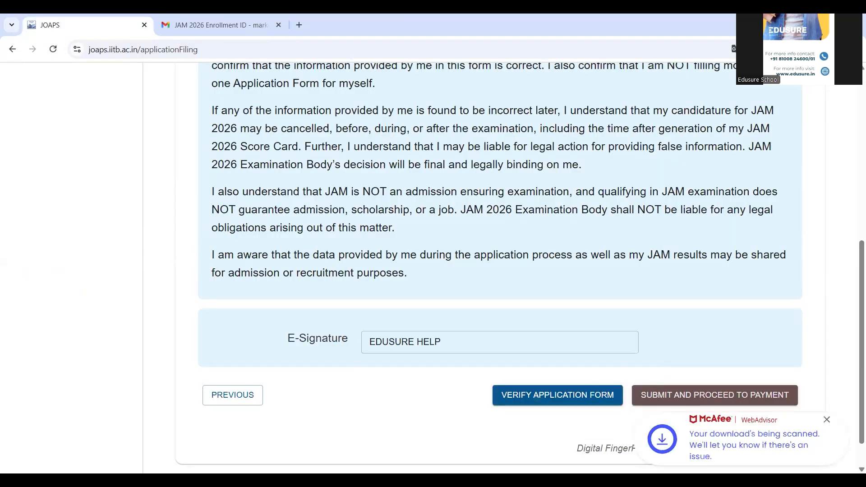
{"action": "left_click", "coordinate": [557, 395]}
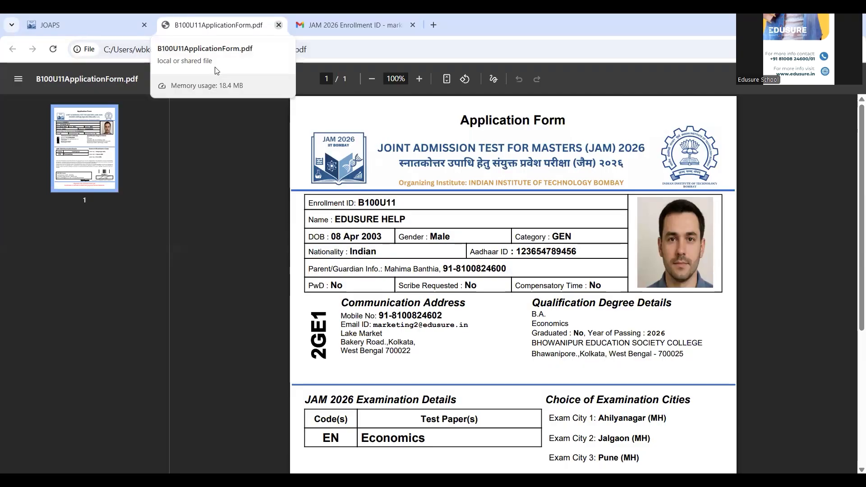
{"action": "left_click", "coordinate": [279, 25]}
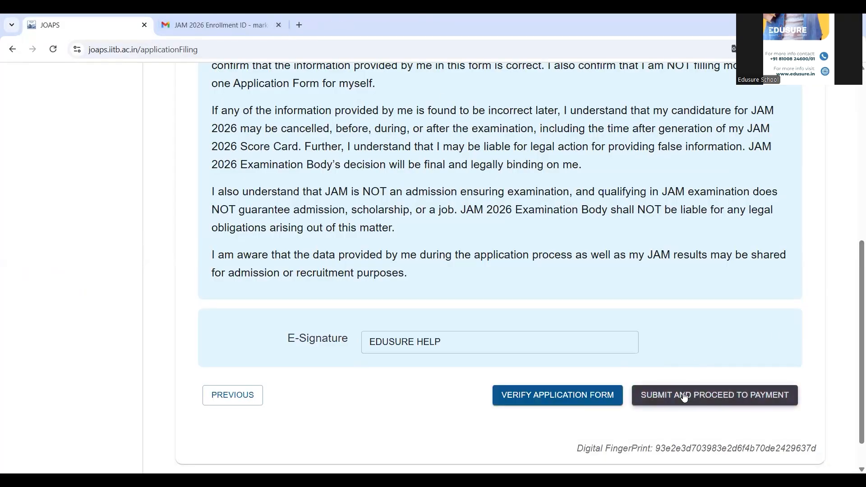
Submit the application, confirm through CONTINUE and YES, and review the payment notes page.
{"action": "left_click", "coordinate": [713, 394]}
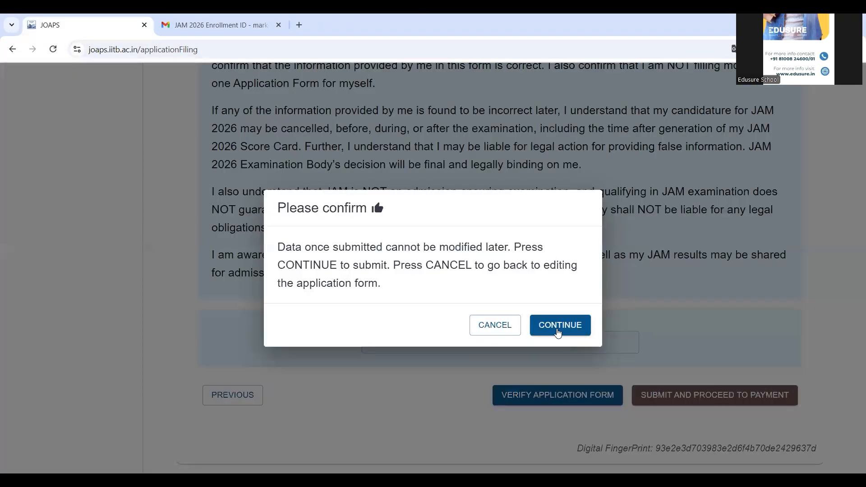
{"action": "left_click", "coordinate": [559, 325]}
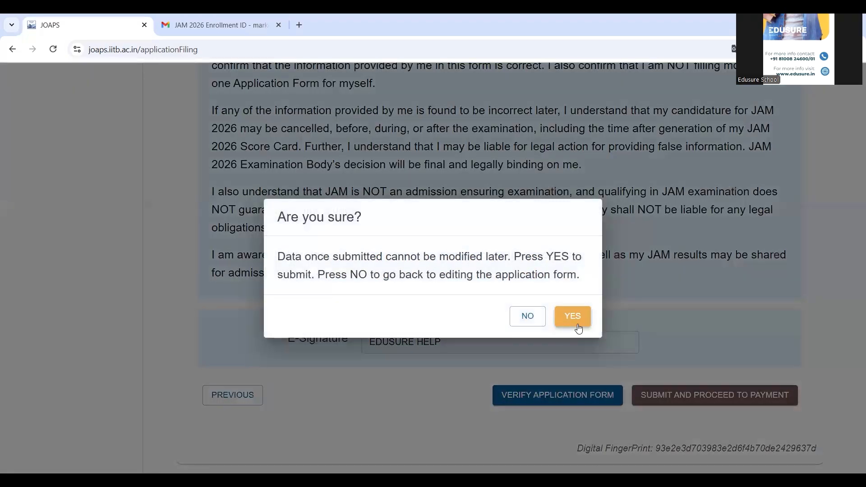
{"action": "left_click", "coordinate": [572, 316]}
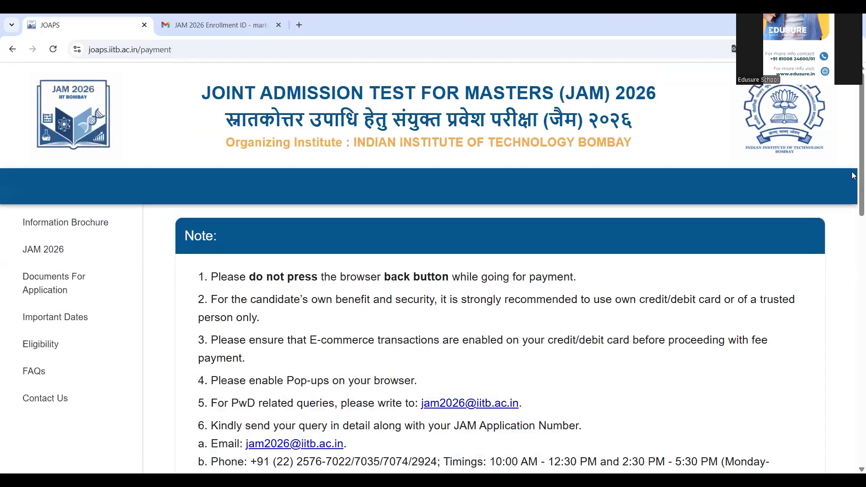
{"action": "scroll", "scroll_direction": "down", "scroll_amount": 3}
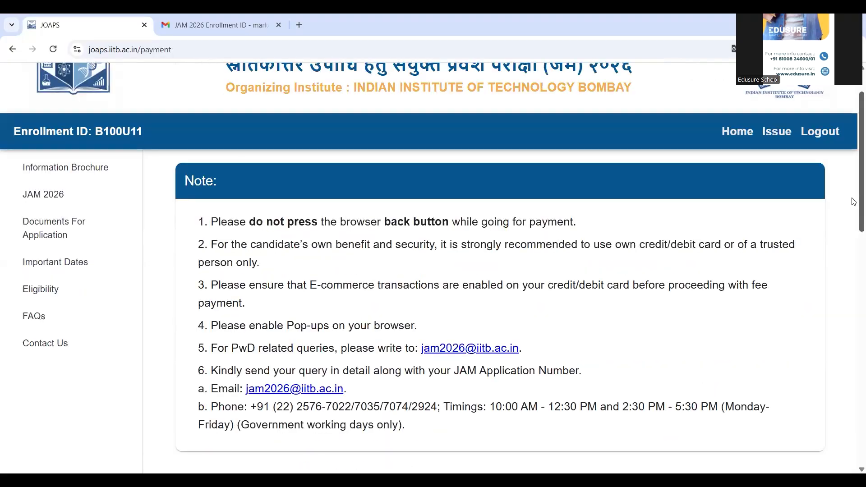
{"action": "scroll", "scroll_direction": "down", "scroll_amount": 3}
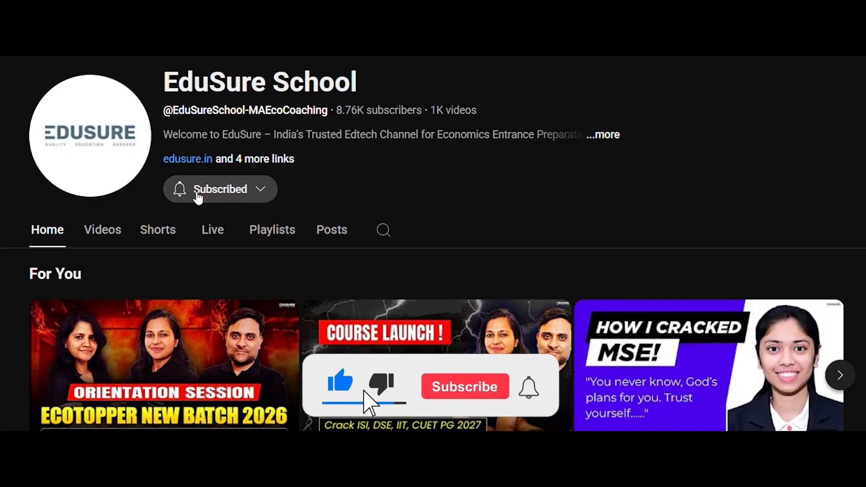
Scroll the EduSure School channel through its Videos, Concept Videos and Posts shelves to the quiz posts.
{"action": "scroll", "scroll_direction": "down", "scroll_amount": 3}
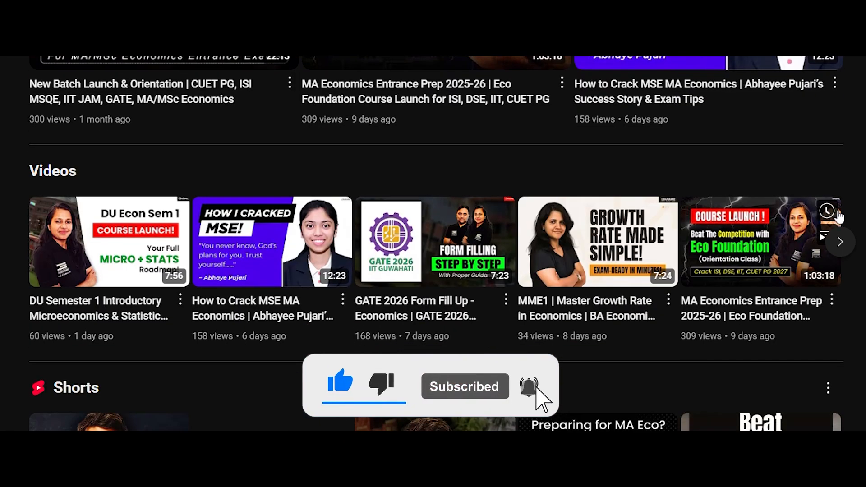
{"action": "scroll", "scroll_direction": "down", "scroll_amount": 3}
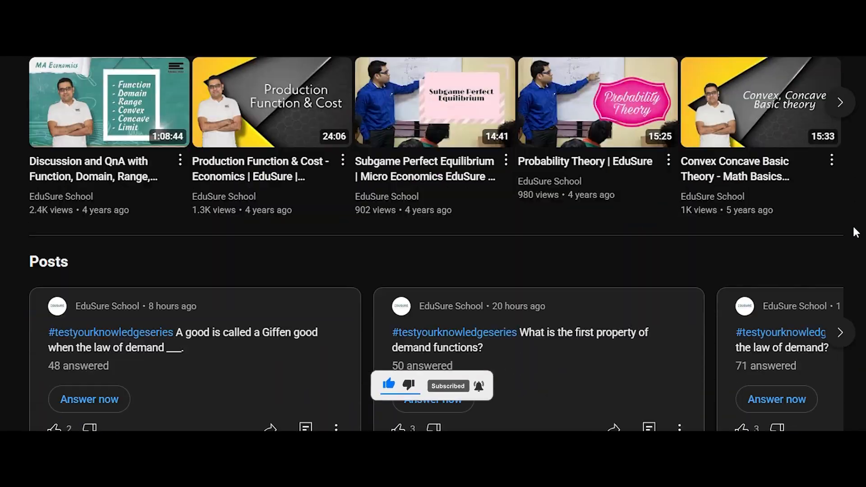
{"action": "scroll", "scroll_direction": "down", "scroll_amount": 3}
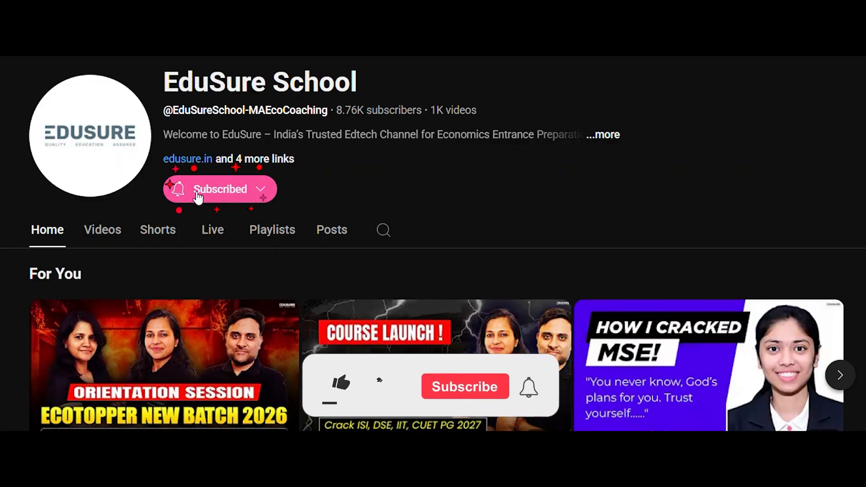
{"action": "left_click", "coordinate": [341, 385]}
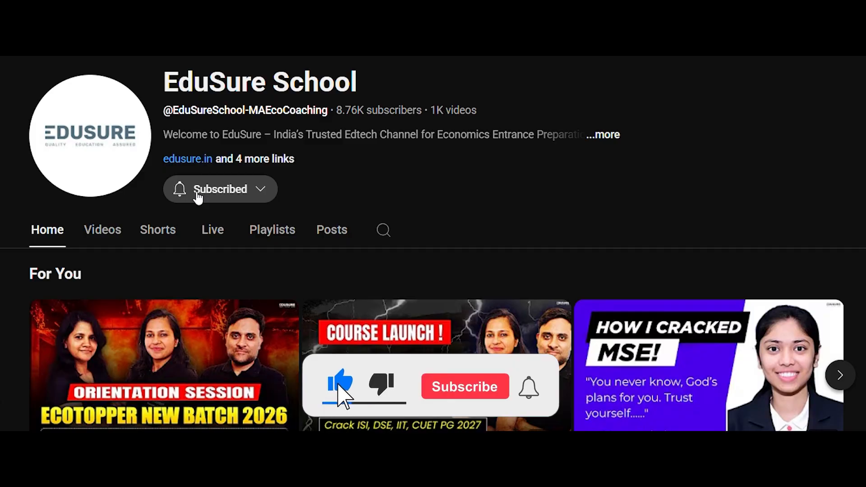
{"action": "scroll", "scroll_direction": "down", "scroll_amount": 3}
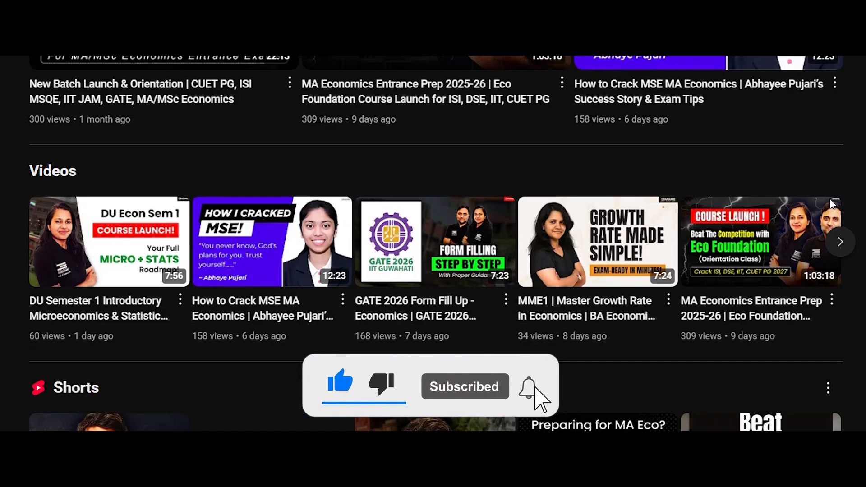
{"action": "scroll", "scroll_direction": "down", "scroll_amount": 3}
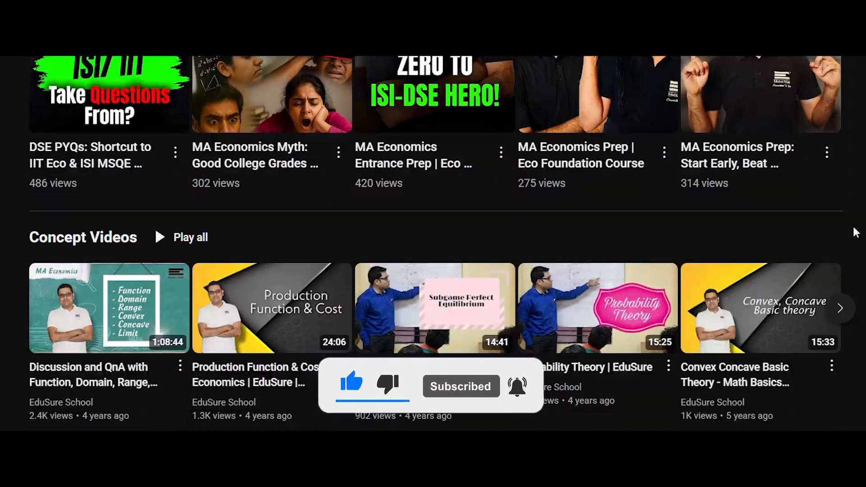
{"action": "scroll", "scroll_direction": "down", "scroll_amount": 3}
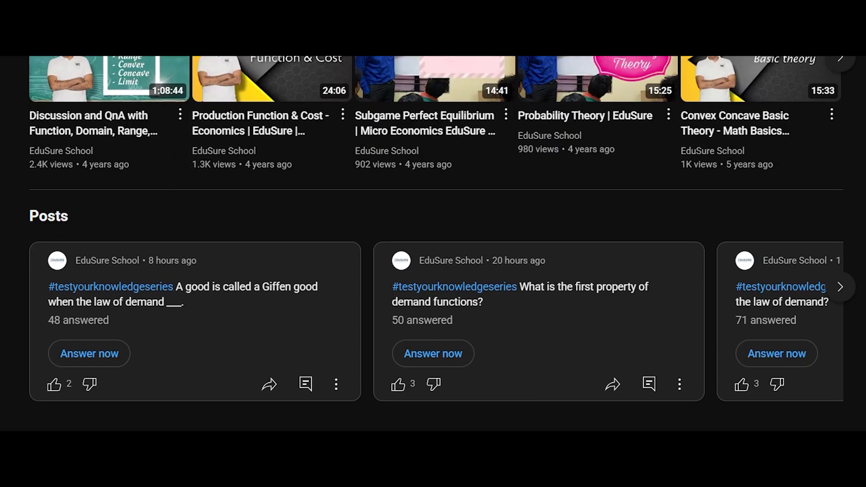